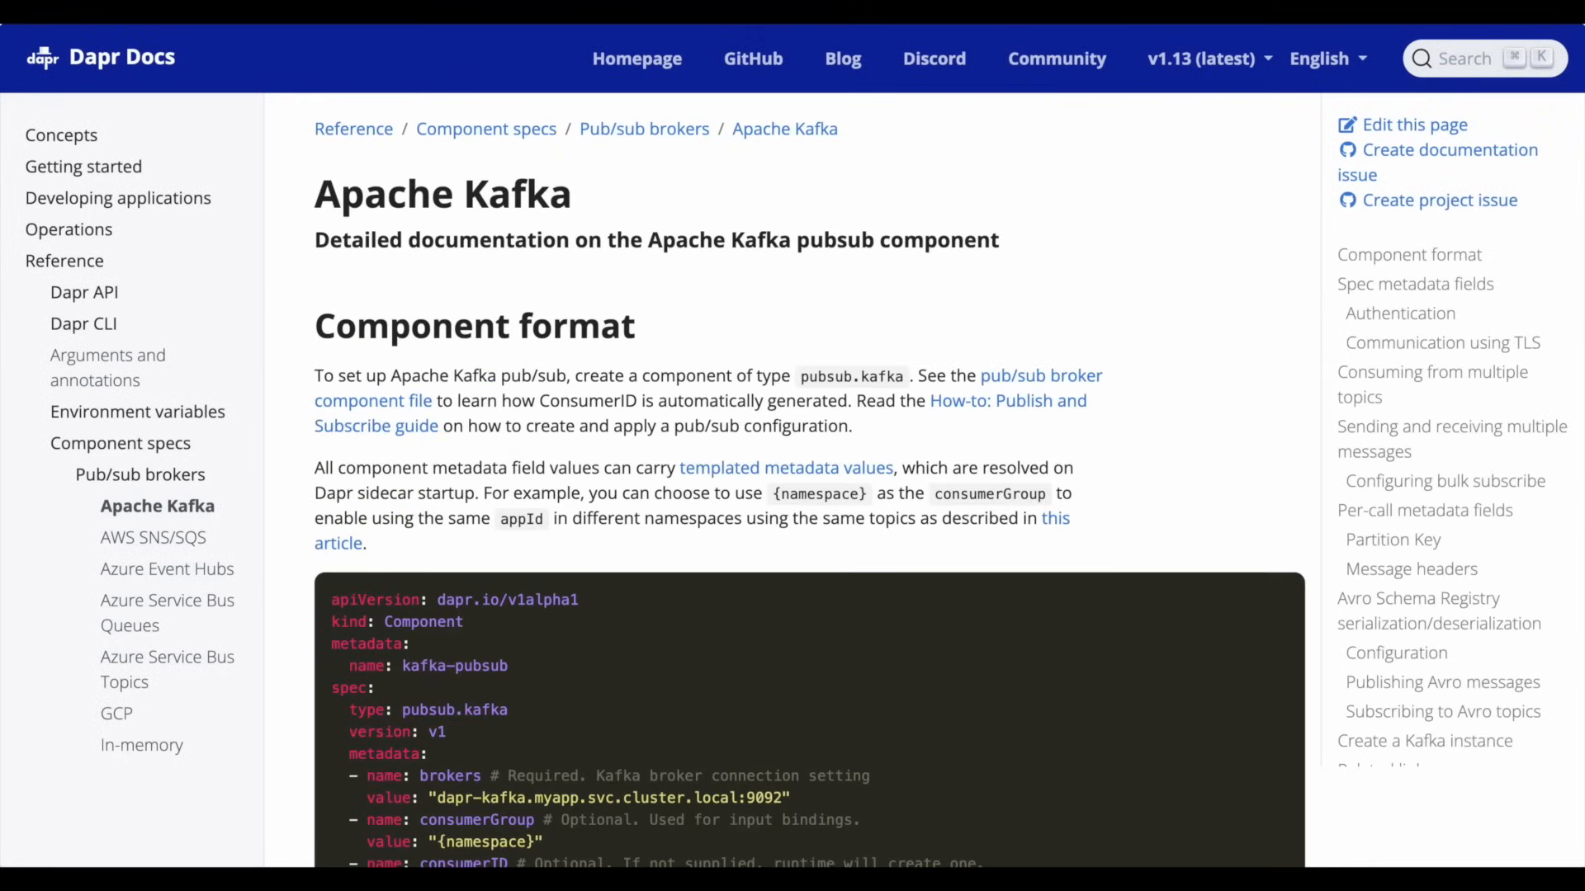
Step: Launch the Component Builder from the sidebar, landing on the Component Type step
scroll(down, 3)
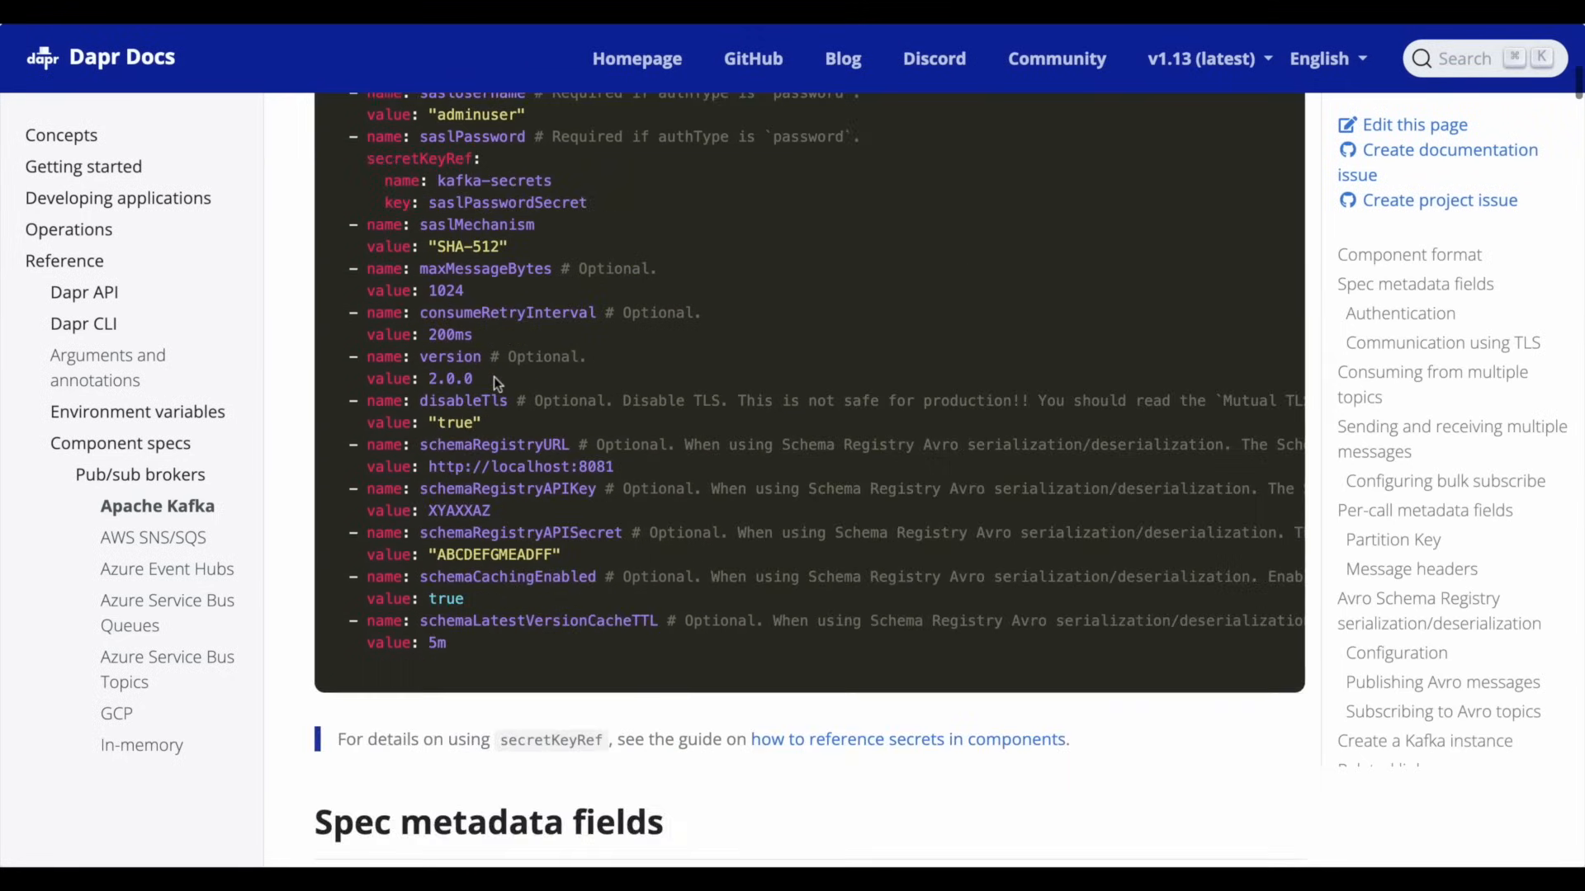
scroll(down, 3)
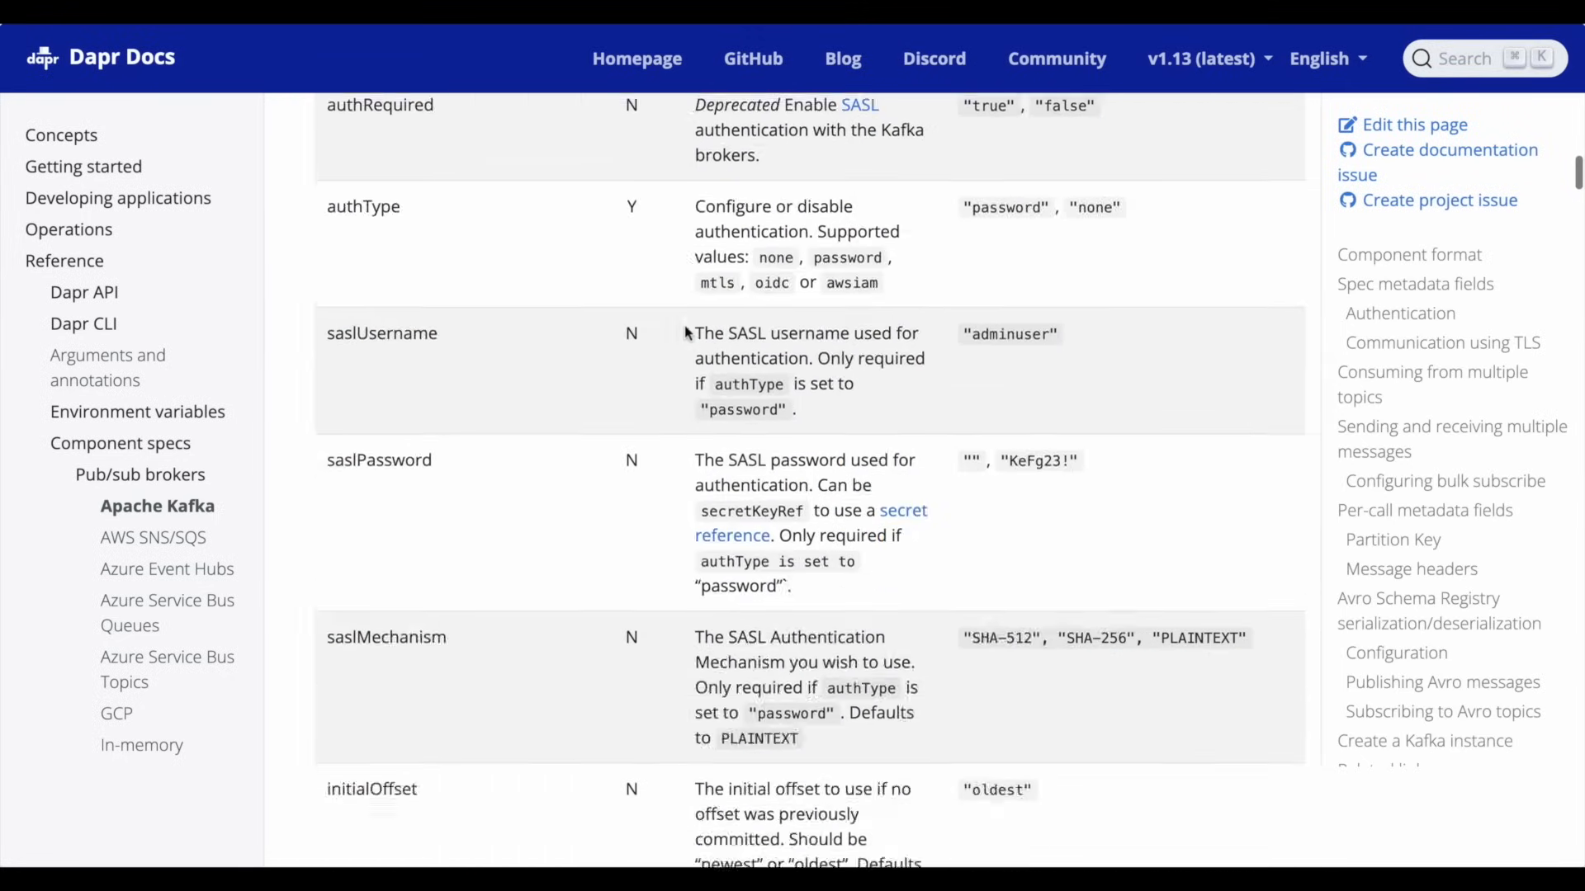
scroll(down, 3)
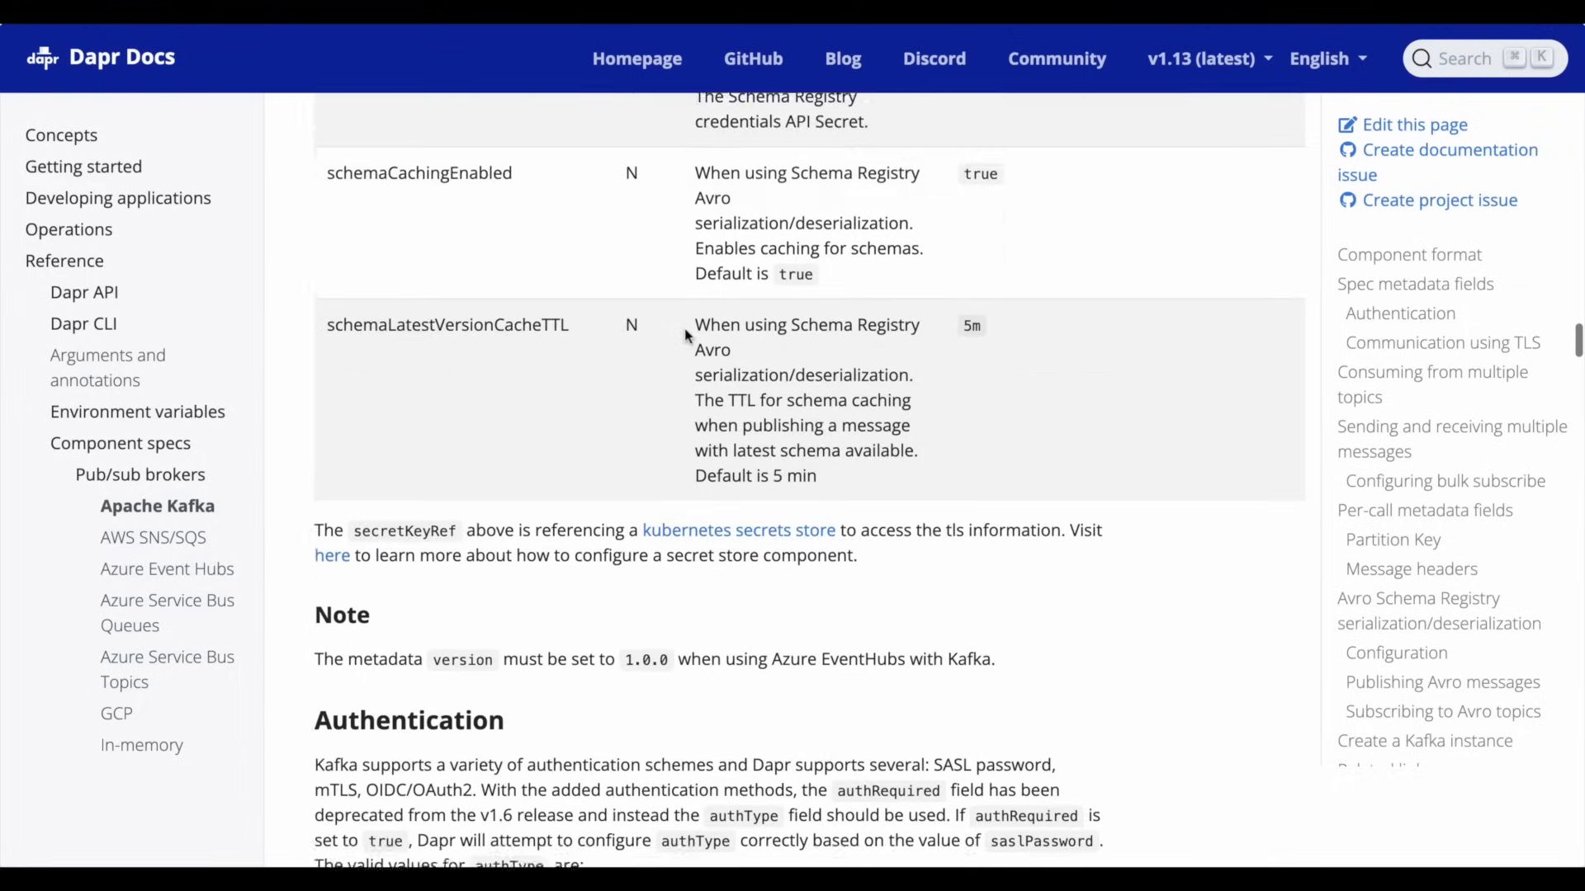
scroll(down, 3)
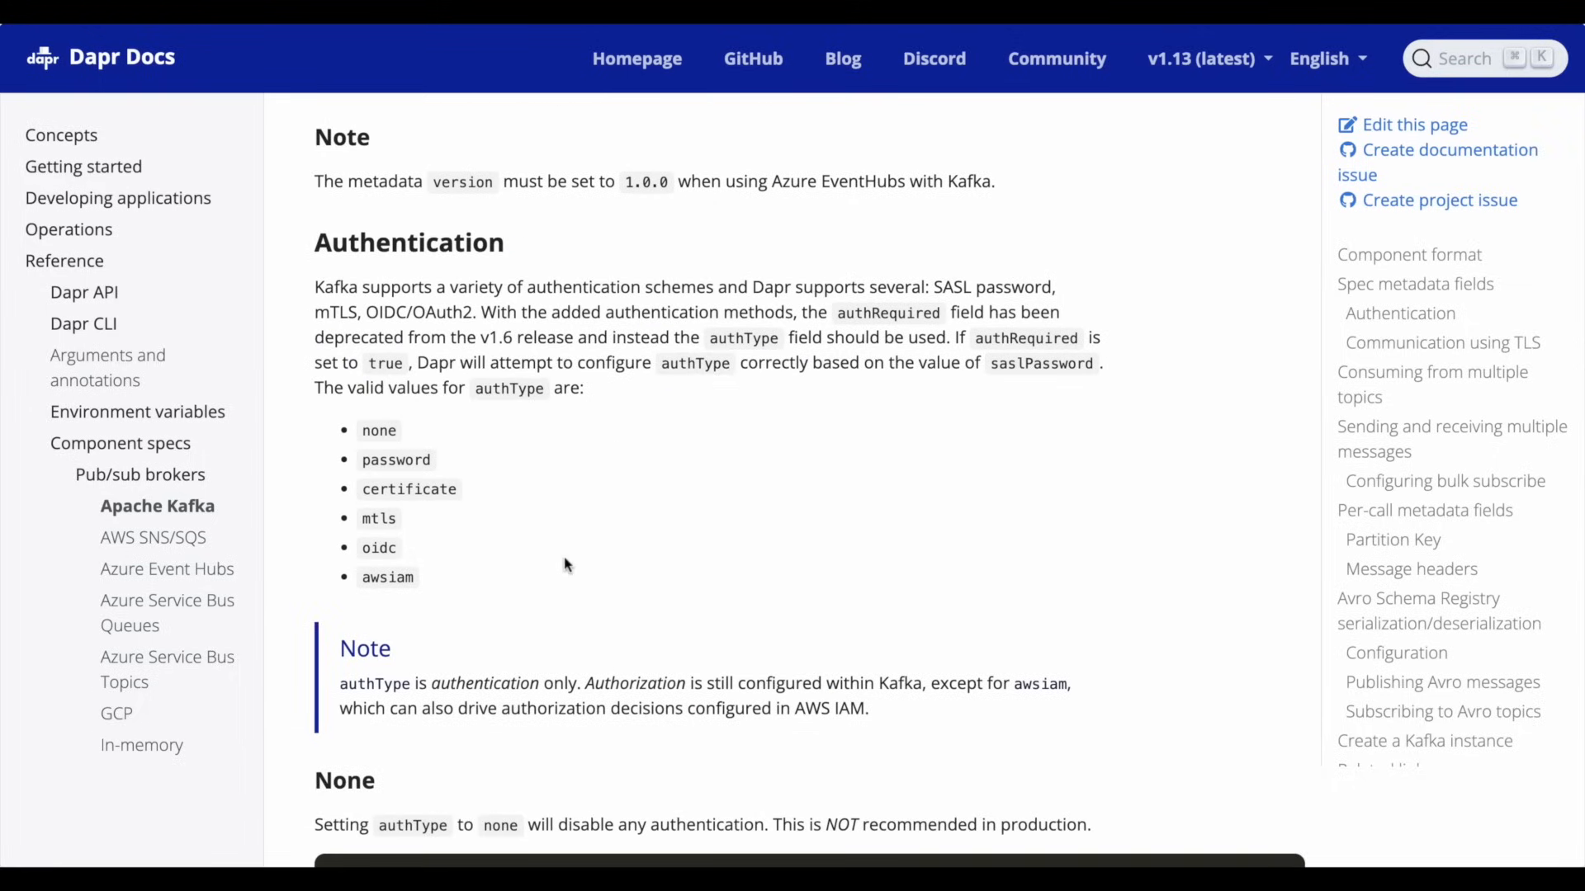
scroll(down, 3)
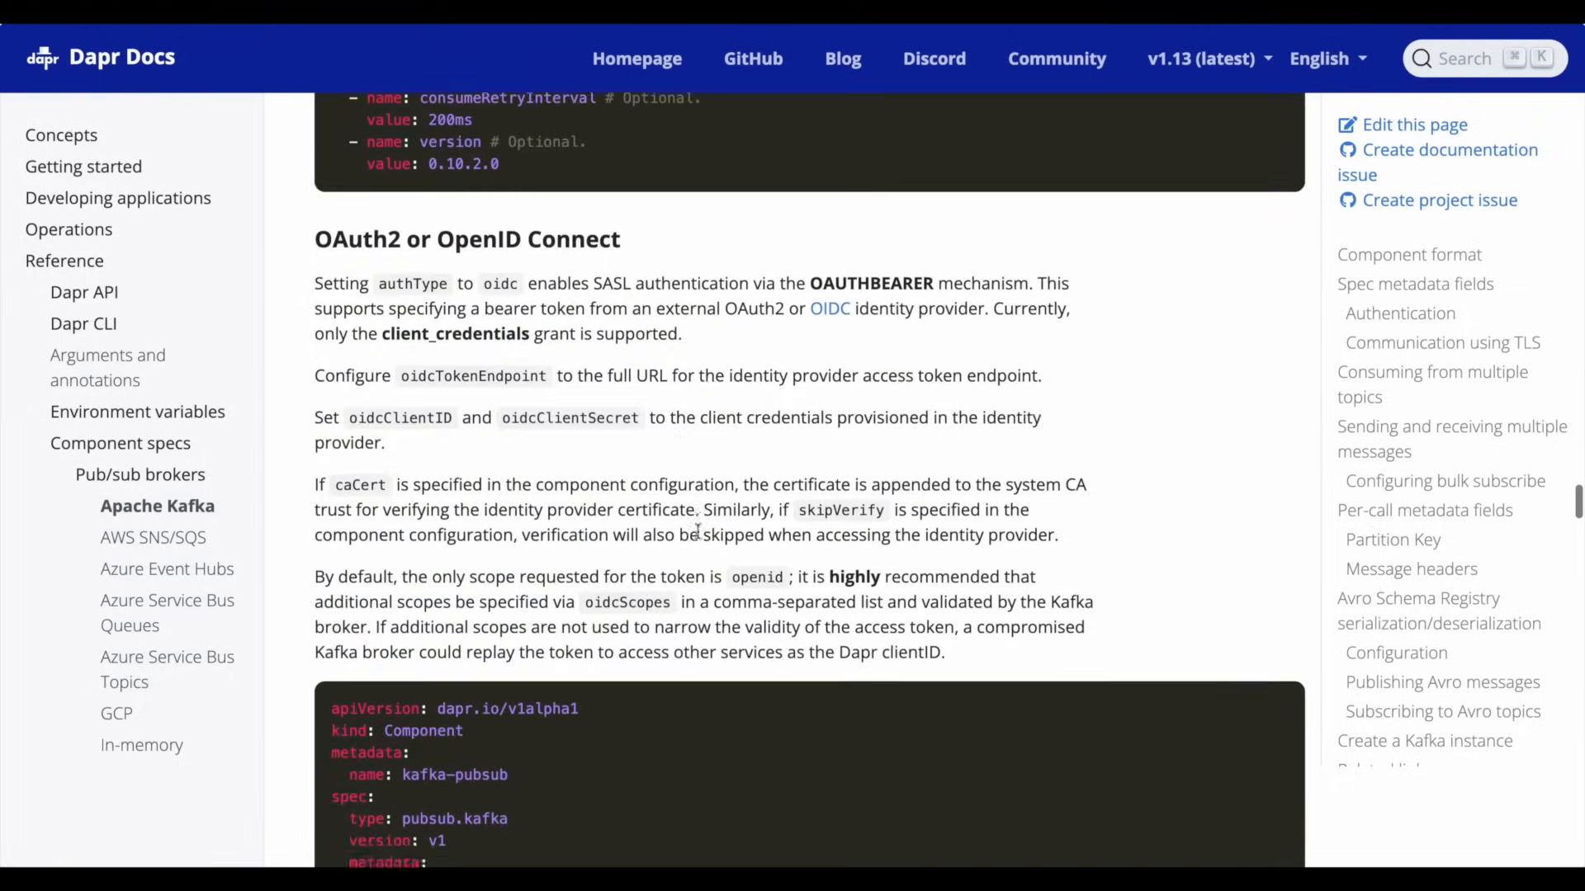
scroll(down, 3)
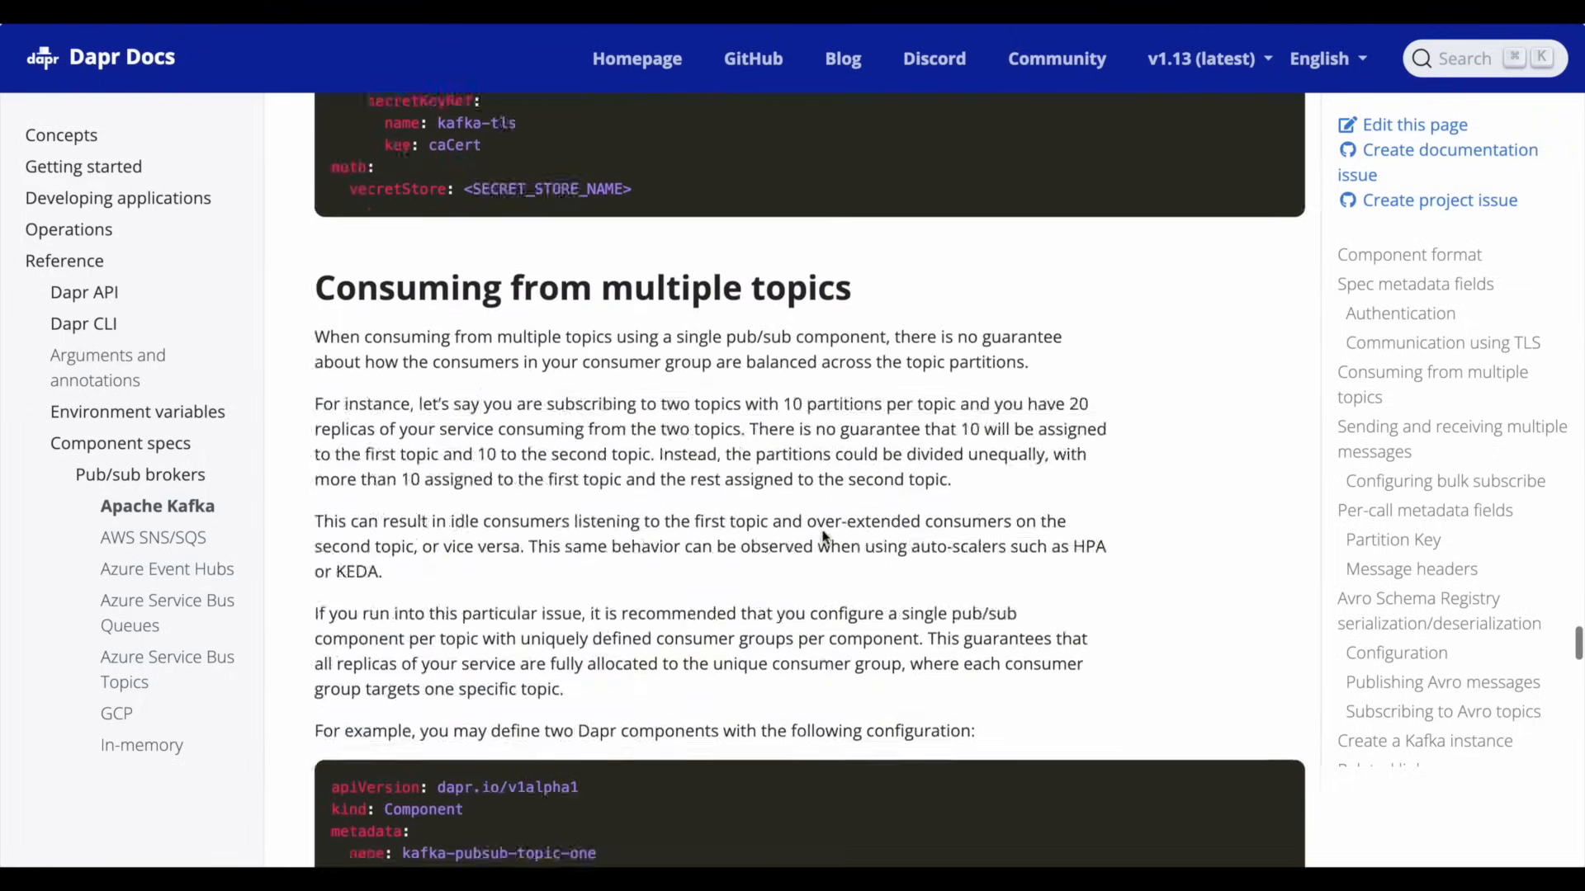
scroll(down, 3)
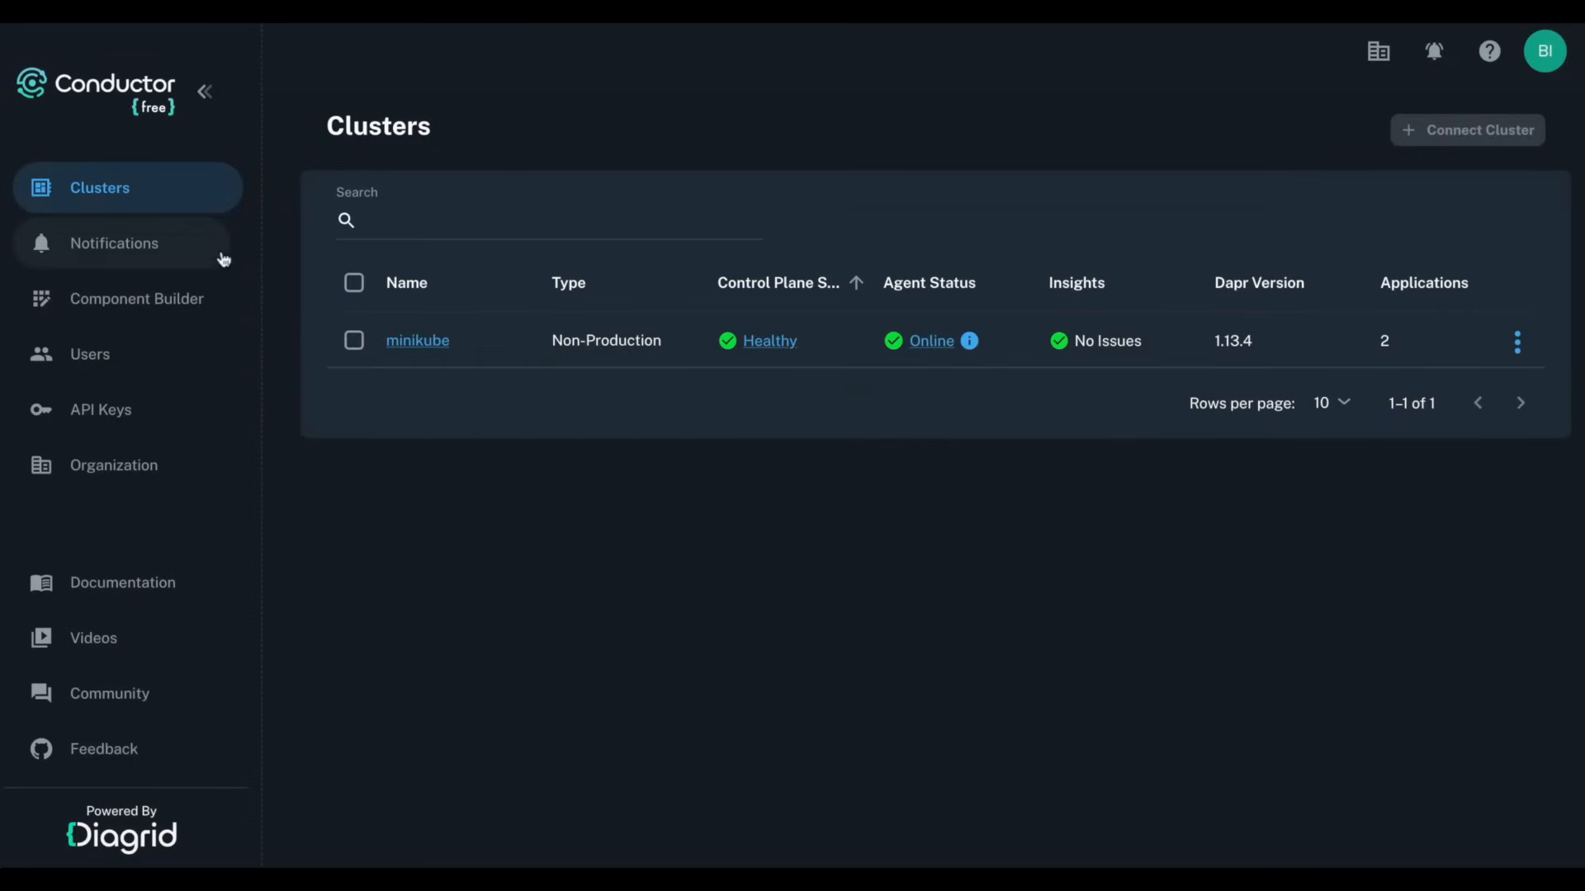
click(137, 299)
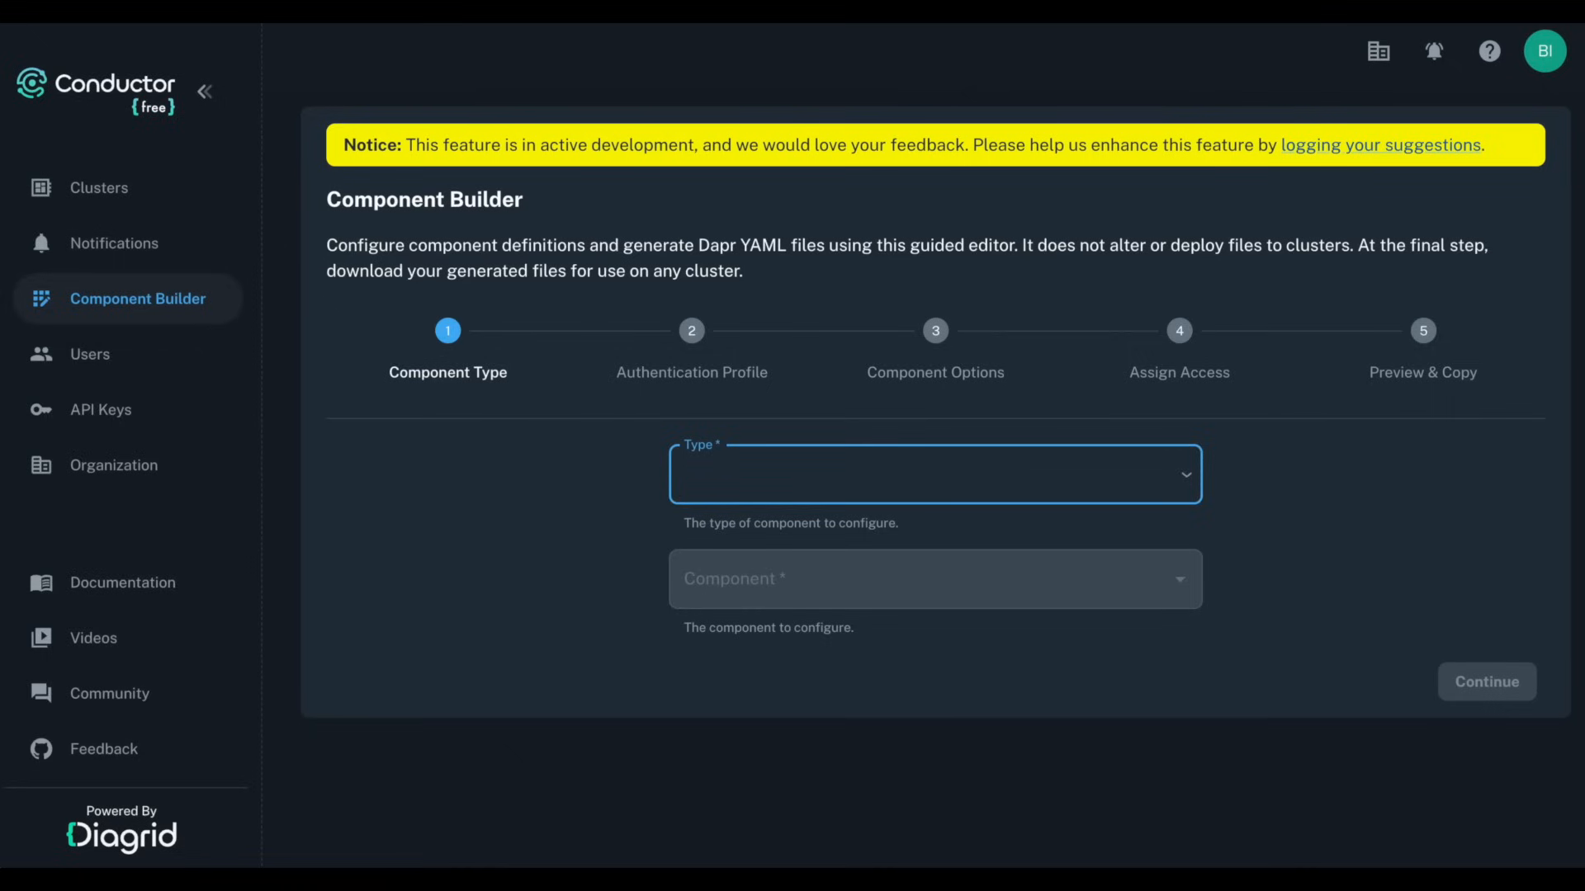
Step: Choose Pubsub as the type with Apache Kafka (v1) as the component and continue
click(932, 473)
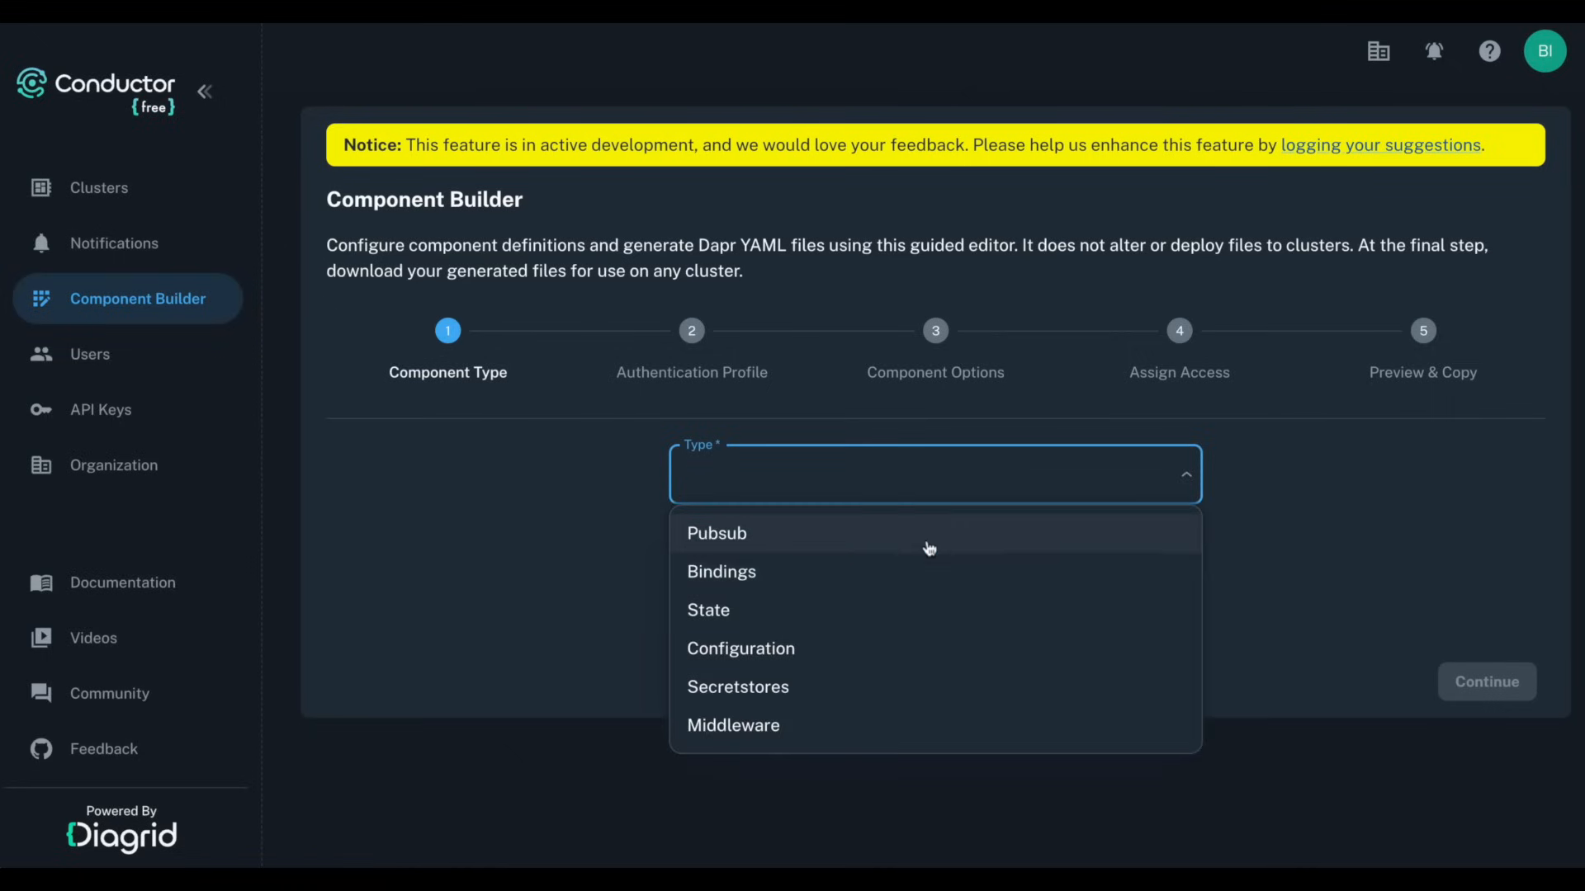
click(716, 533)
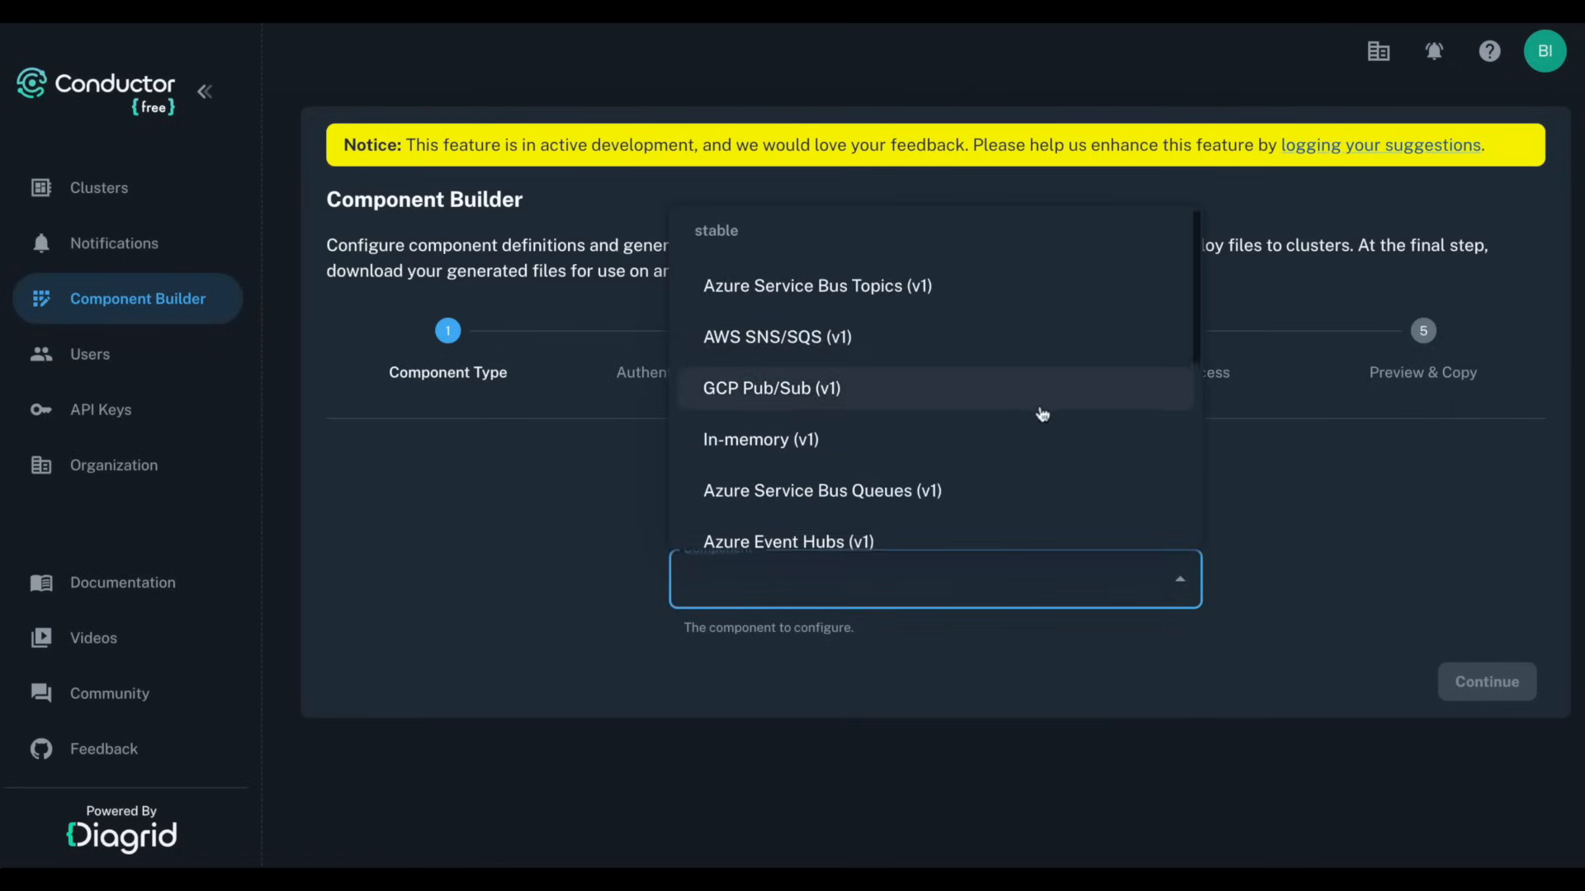
scroll(down, 3)
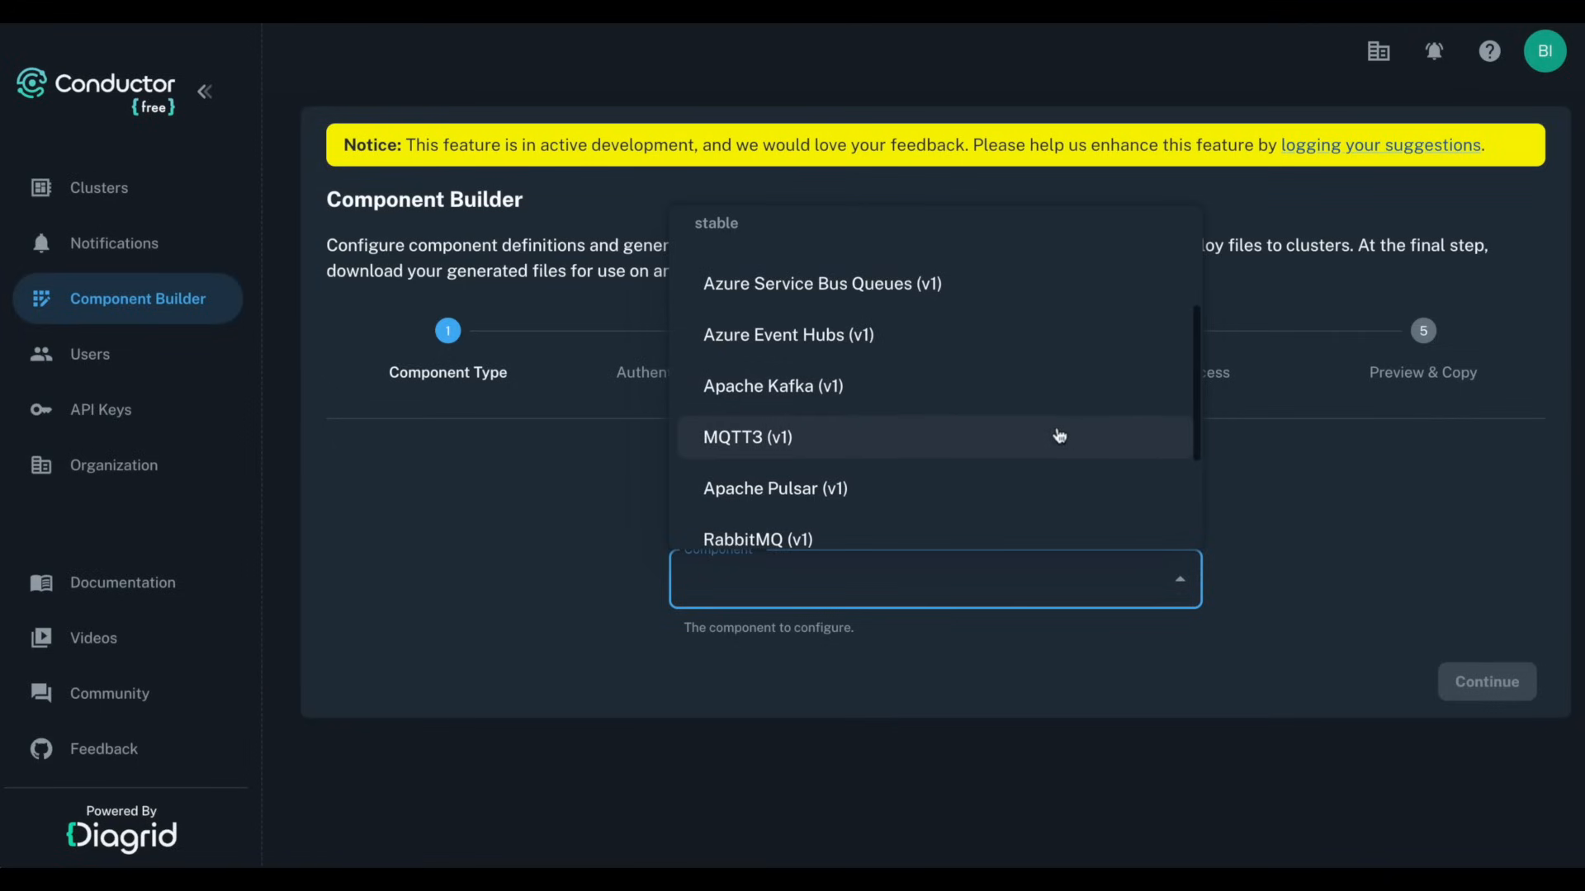
click(771, 386)
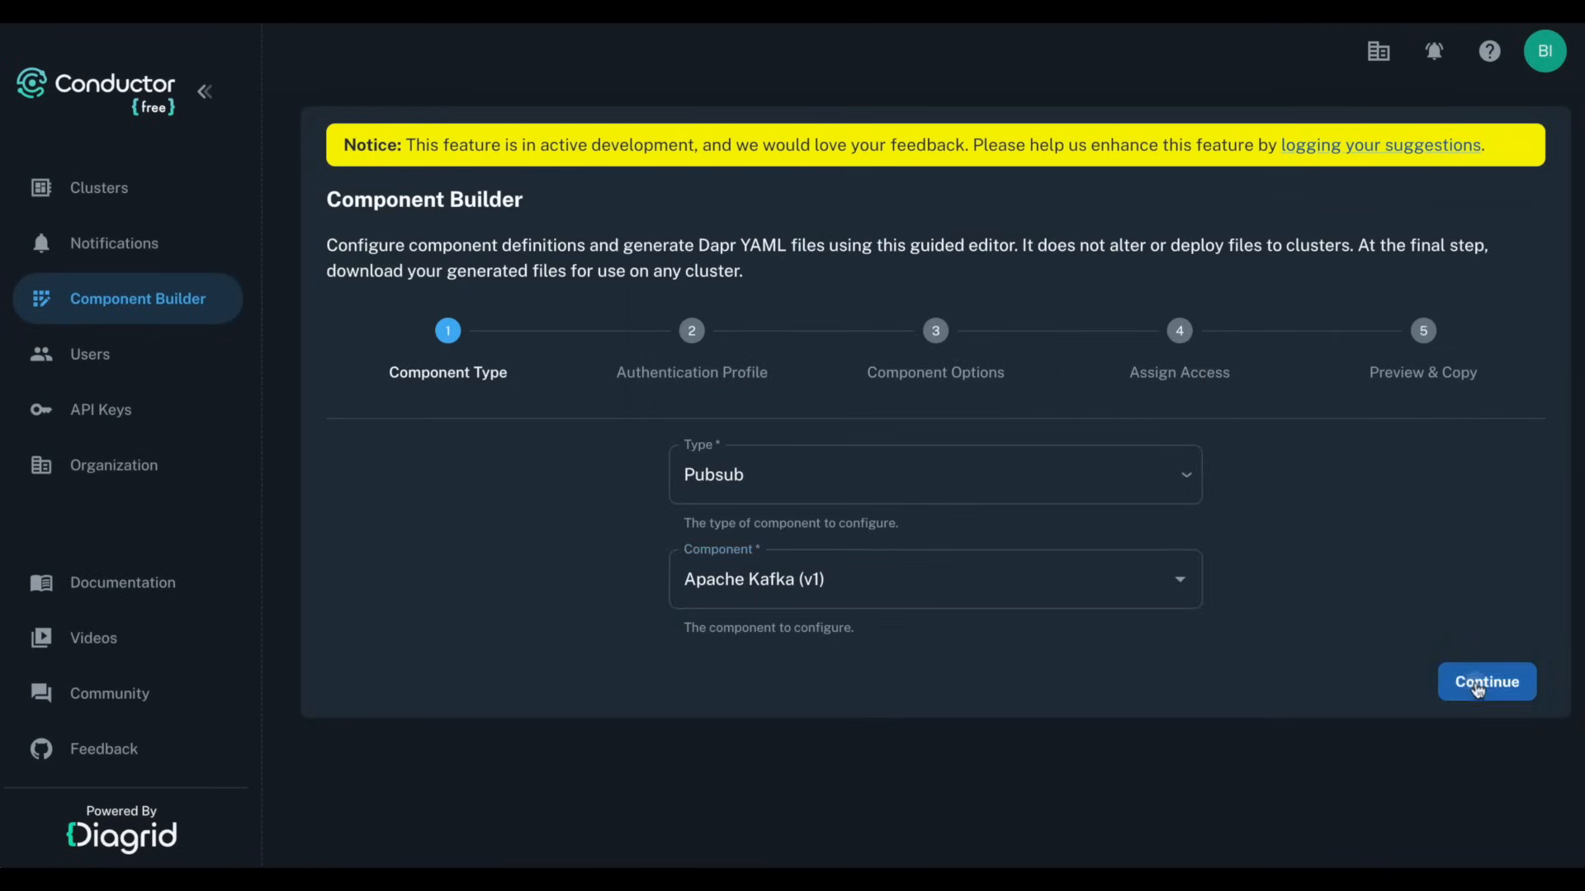
click(1485, 682)
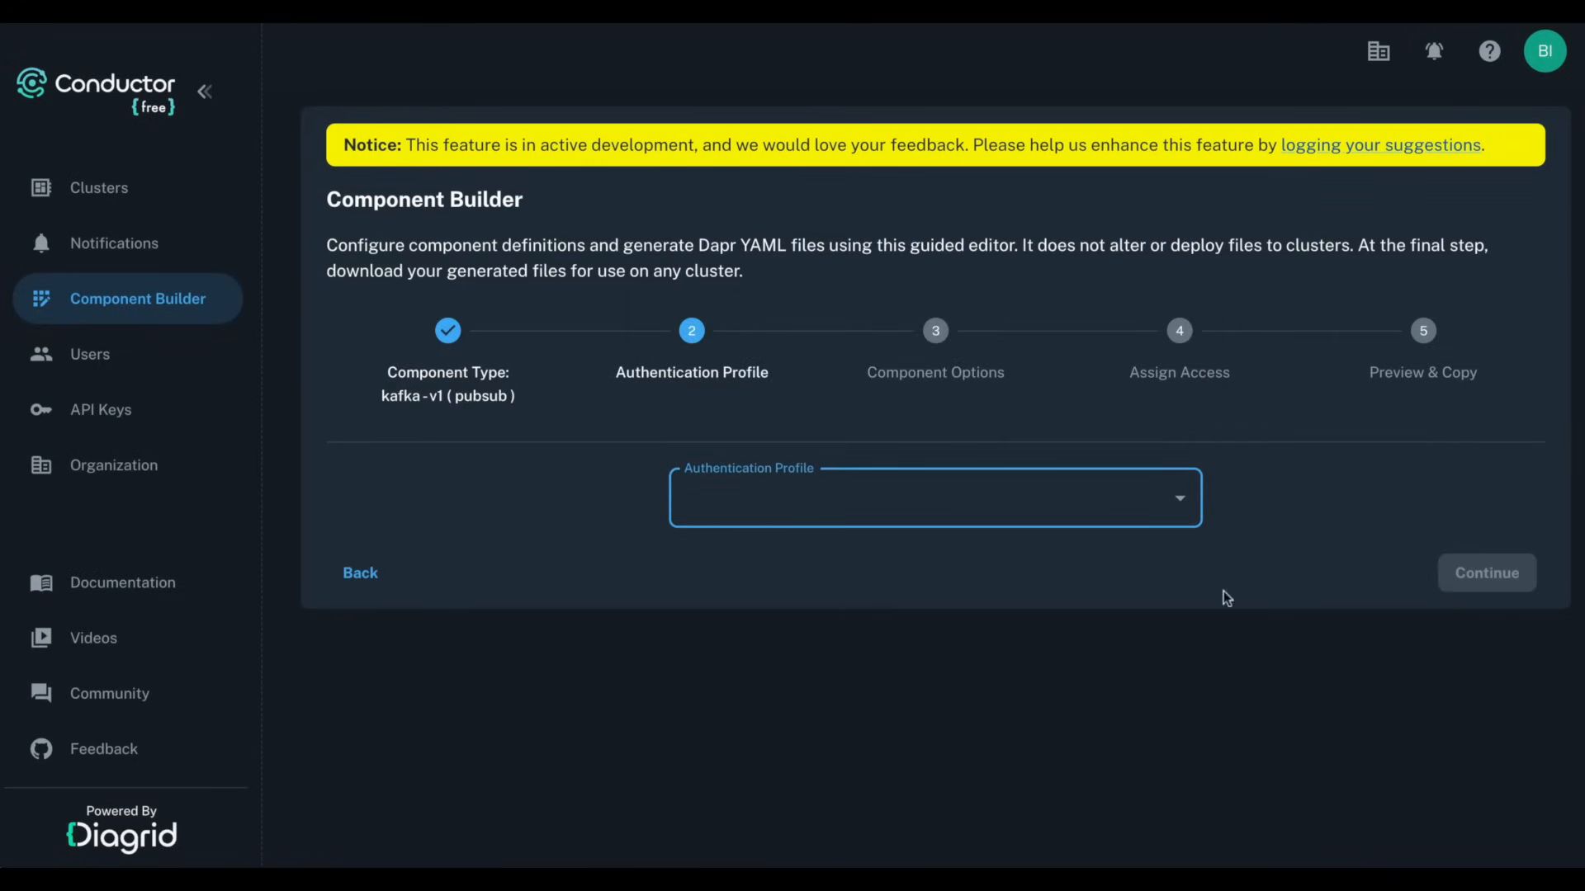
Step: Select SASL Authentication as the profile and continue to Component Options
click(934, 496)
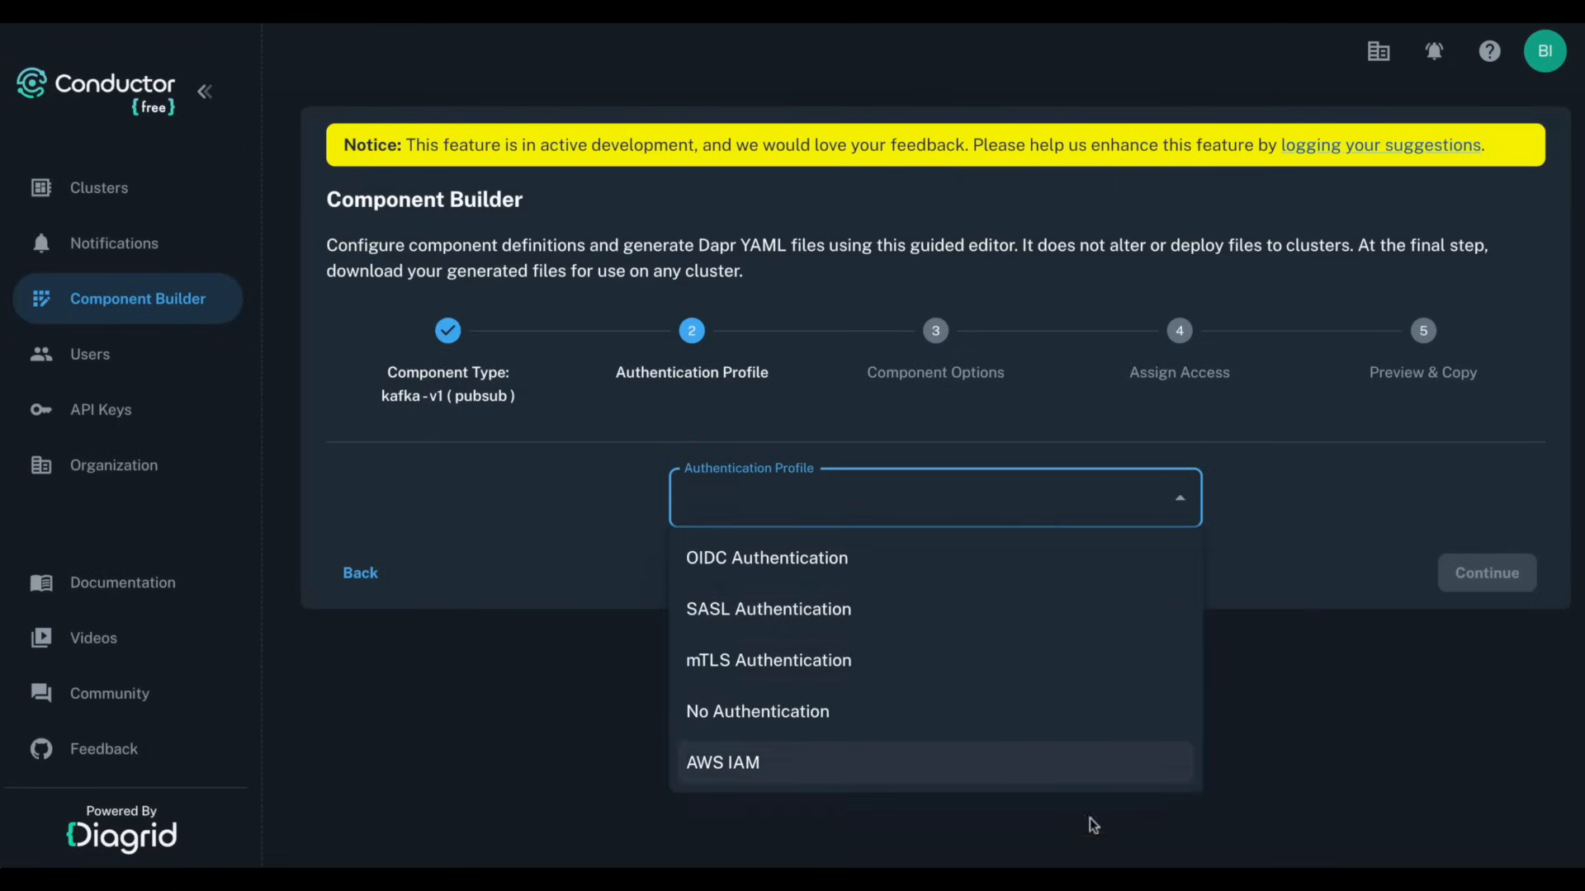
mouse_move(1017, 609)
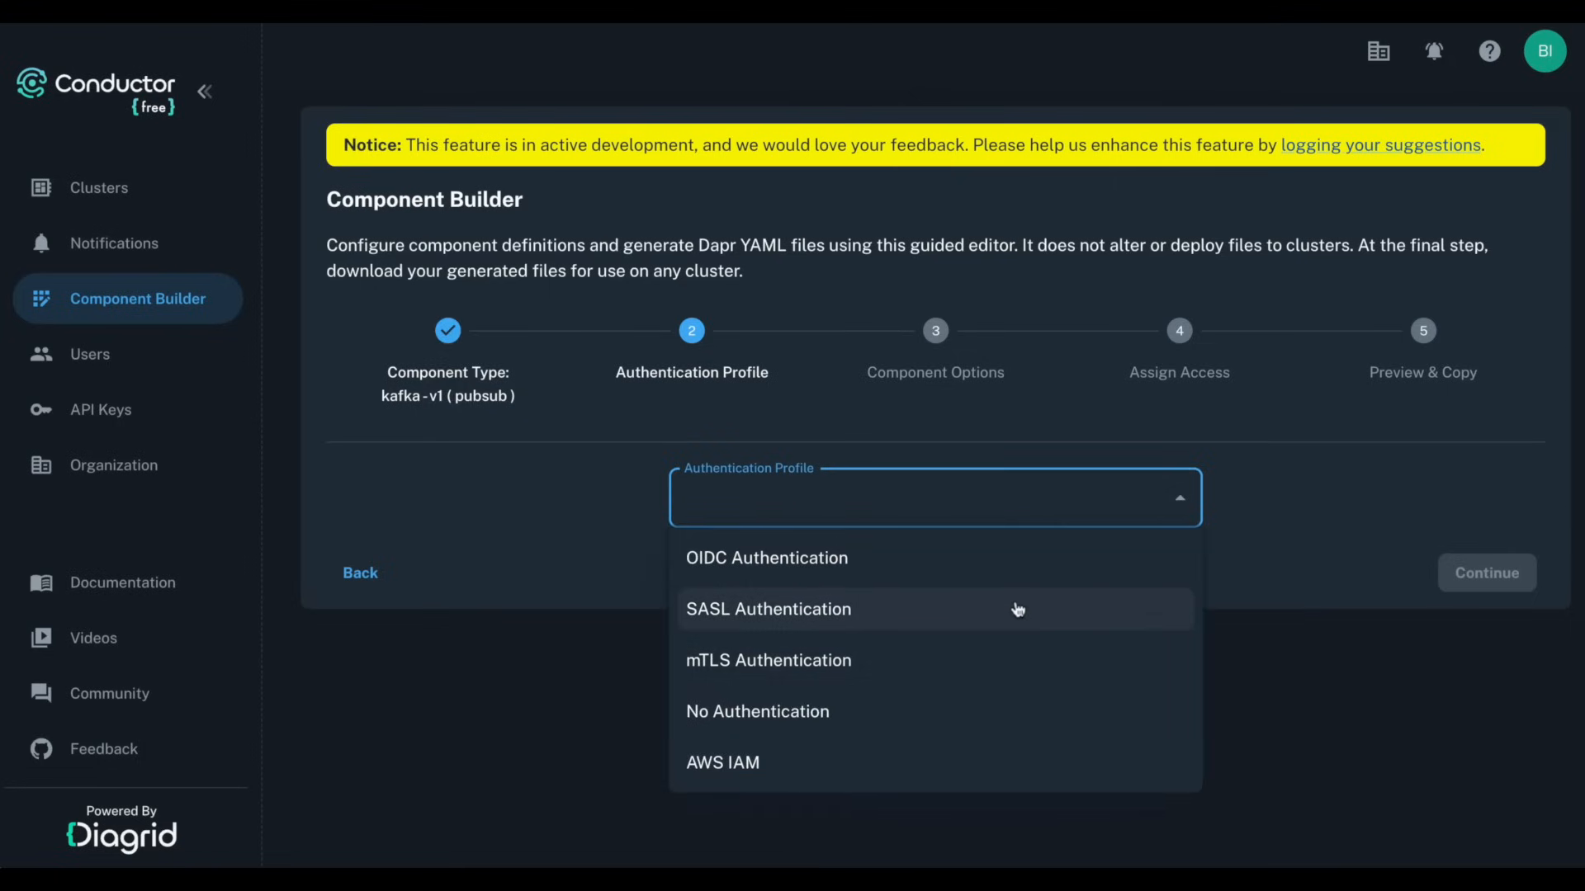
click(768, 610)
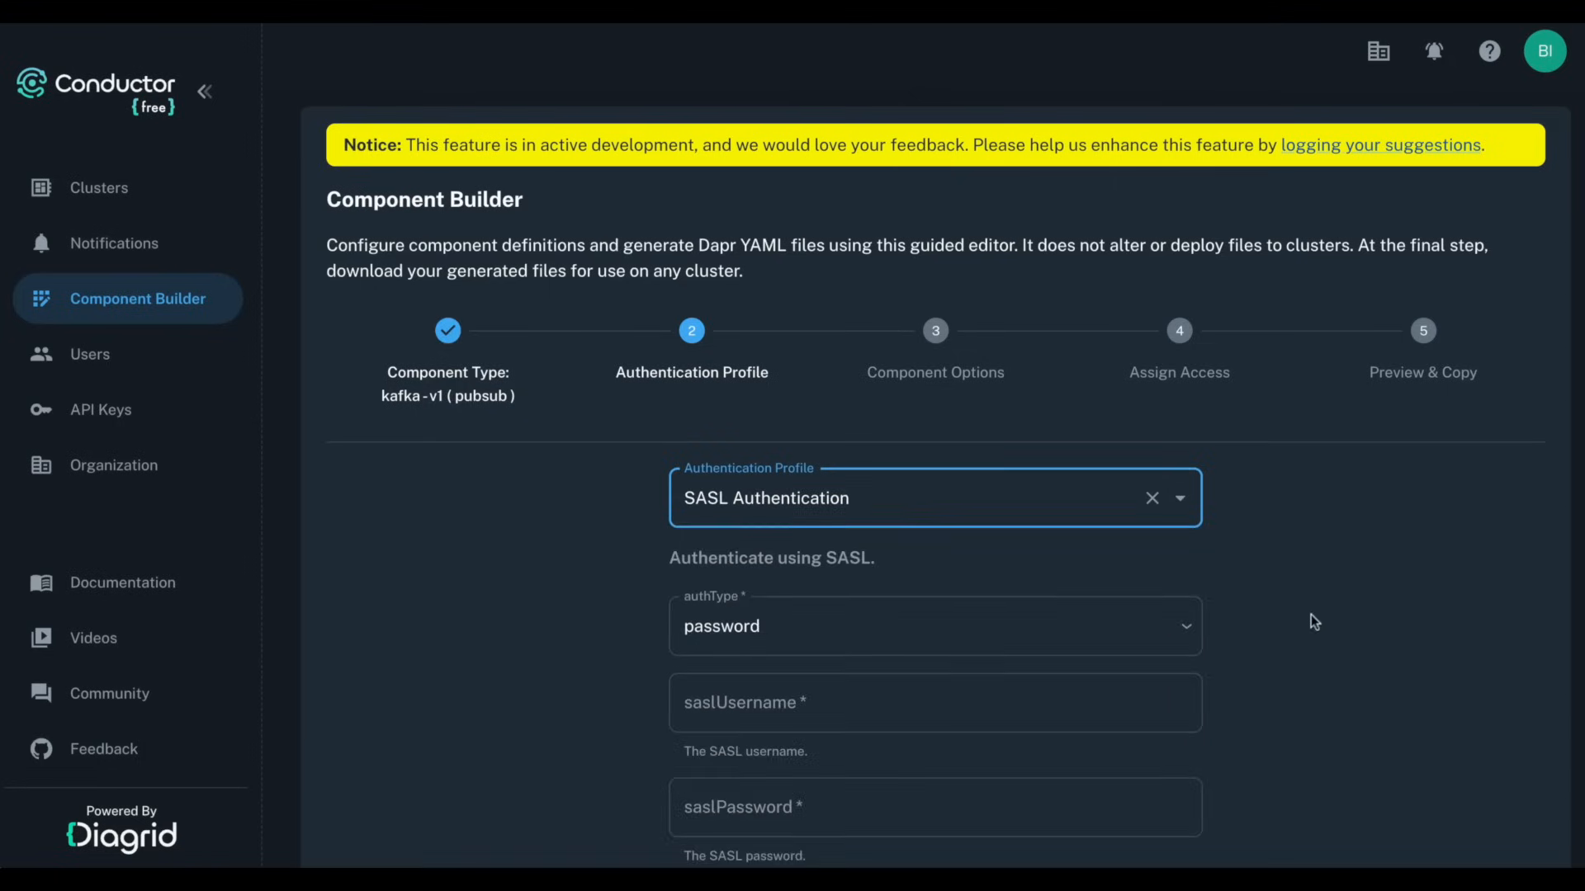
scroll(down, 3)
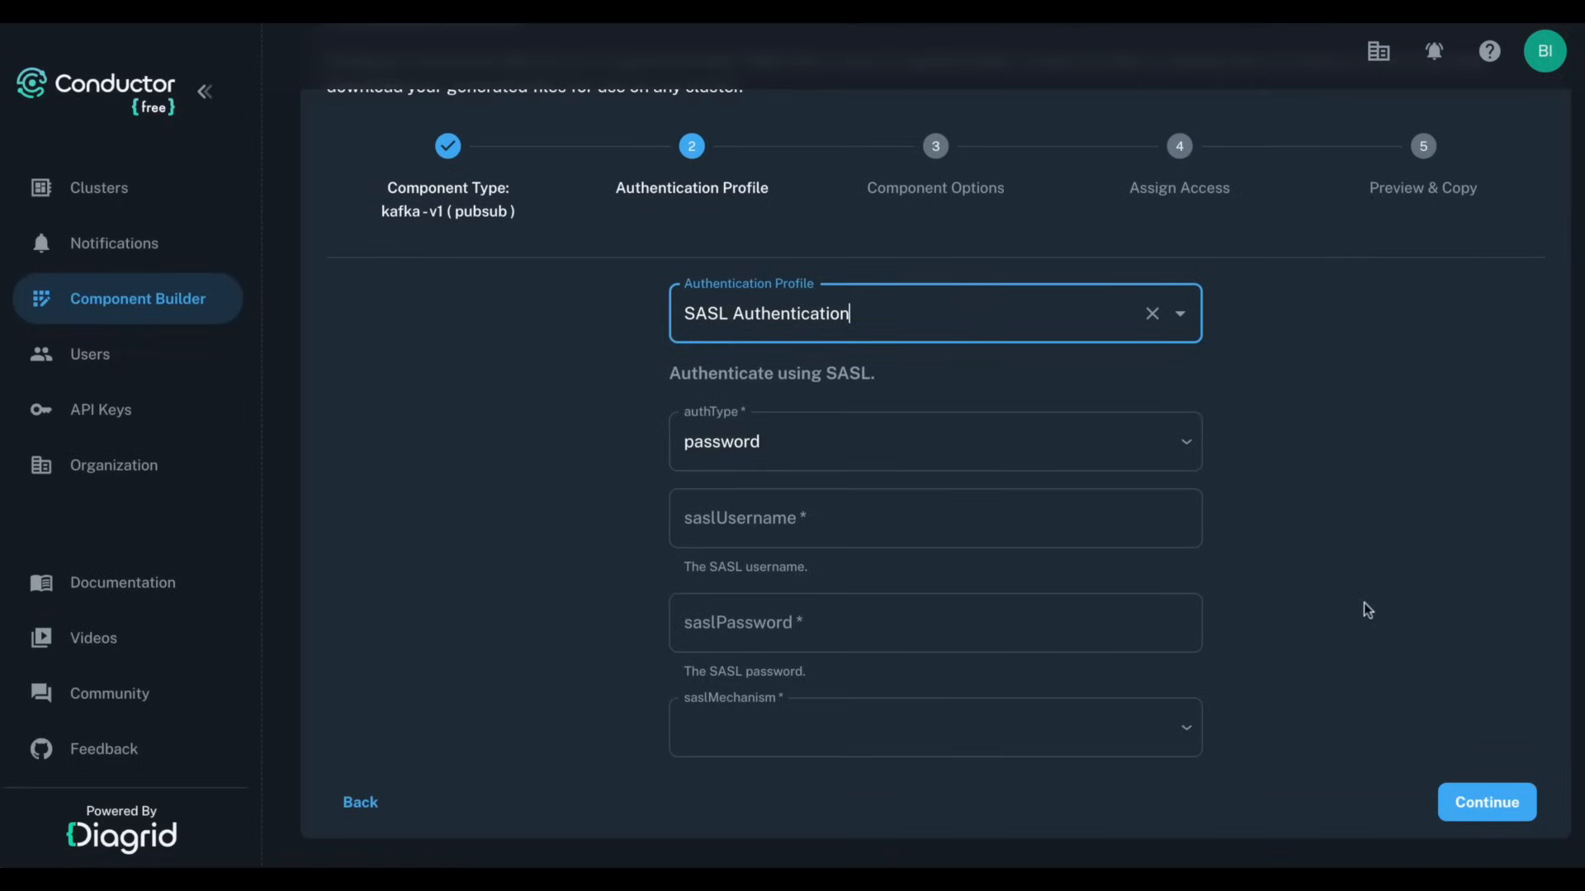
click(935, 726)
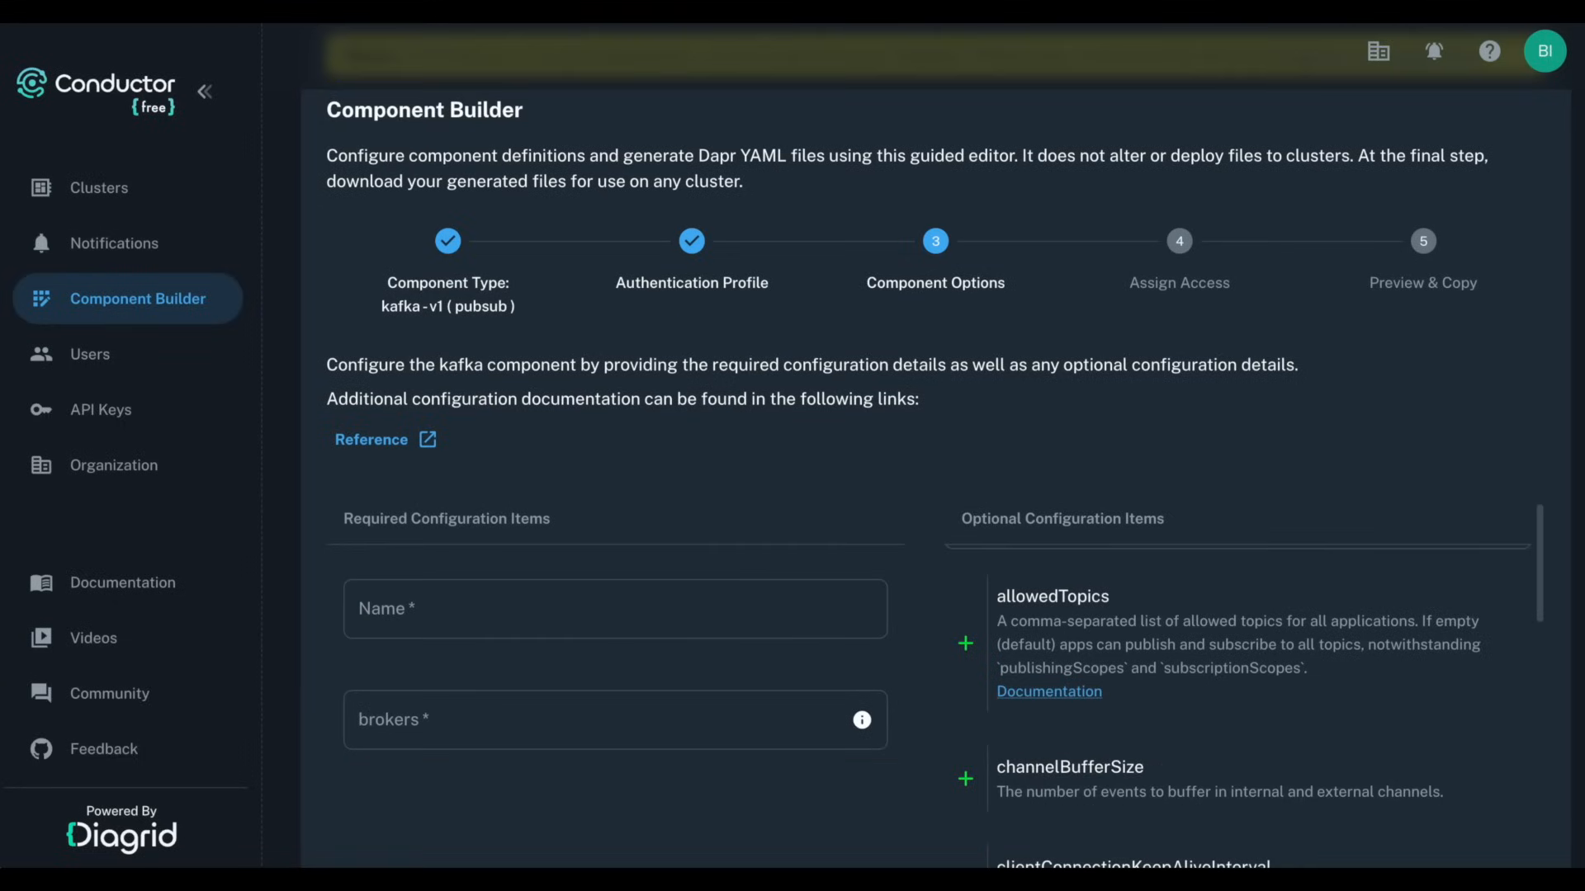
Step: Name the component pubsub with brokers kafka.kafka.svc.cluster.local:9092
text(pubsub)
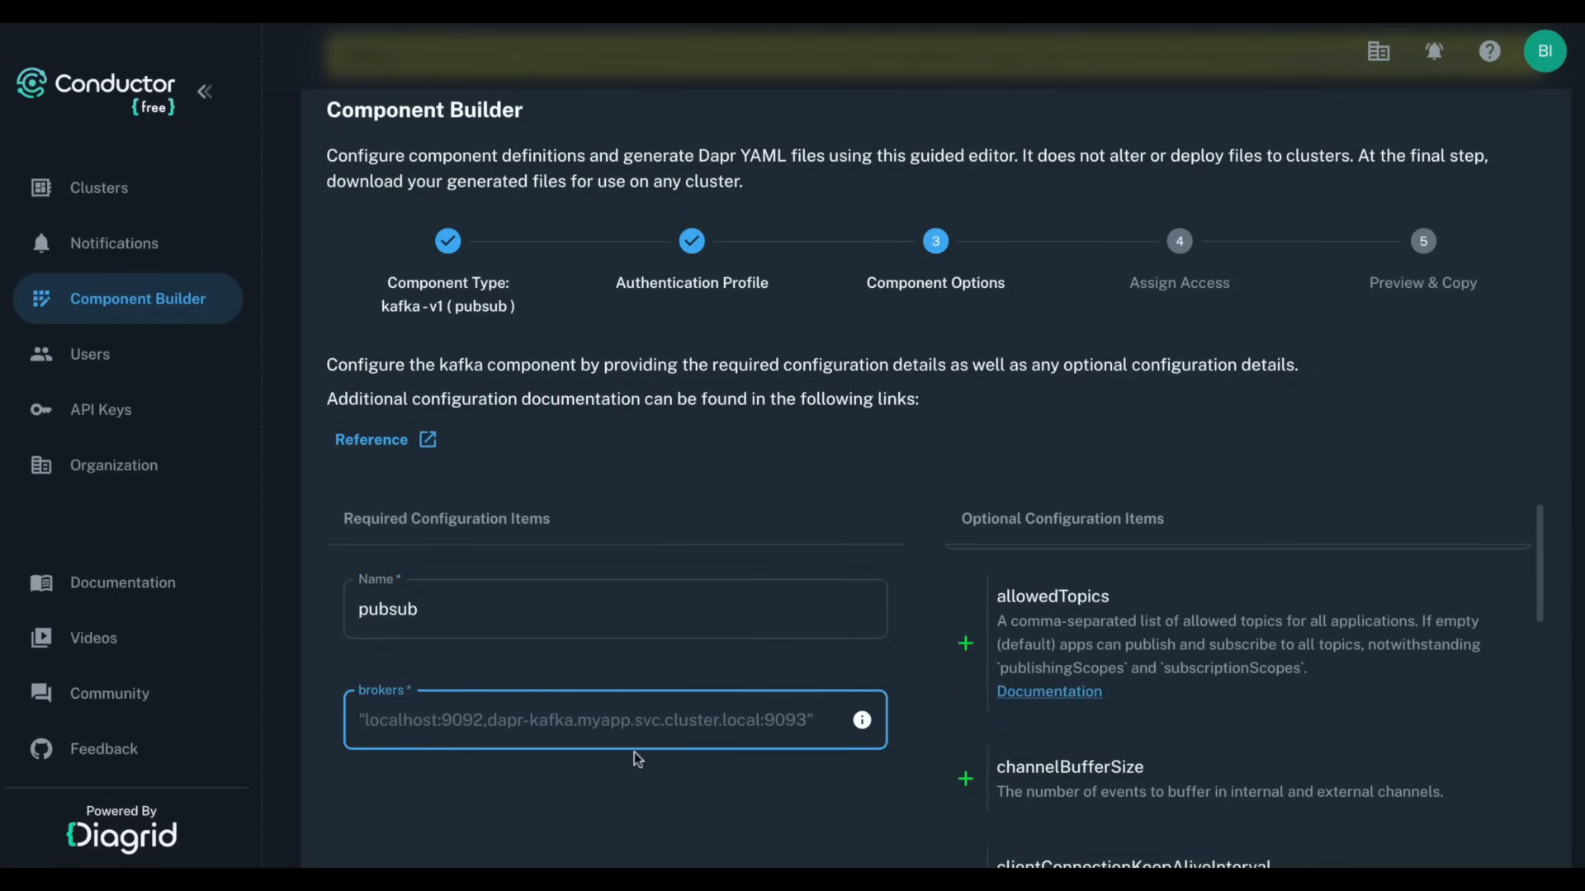
text(kafka.kafka.svc.cluster.local:9092)
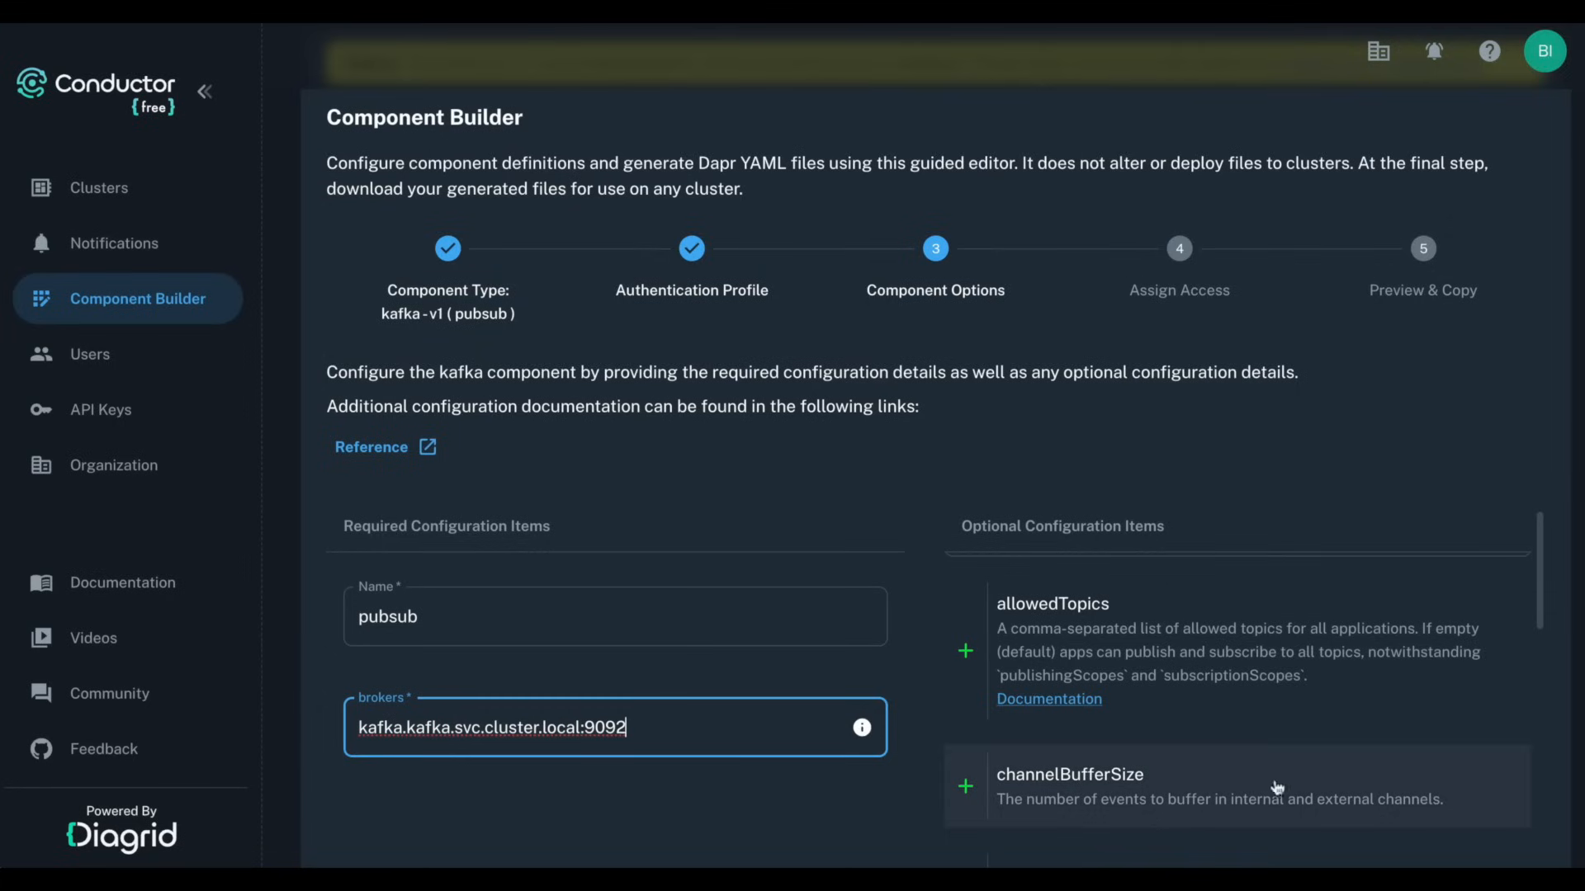
Step: Add the initialOffset option set to oldest and continue to Assign Access
scroll(down, 3)
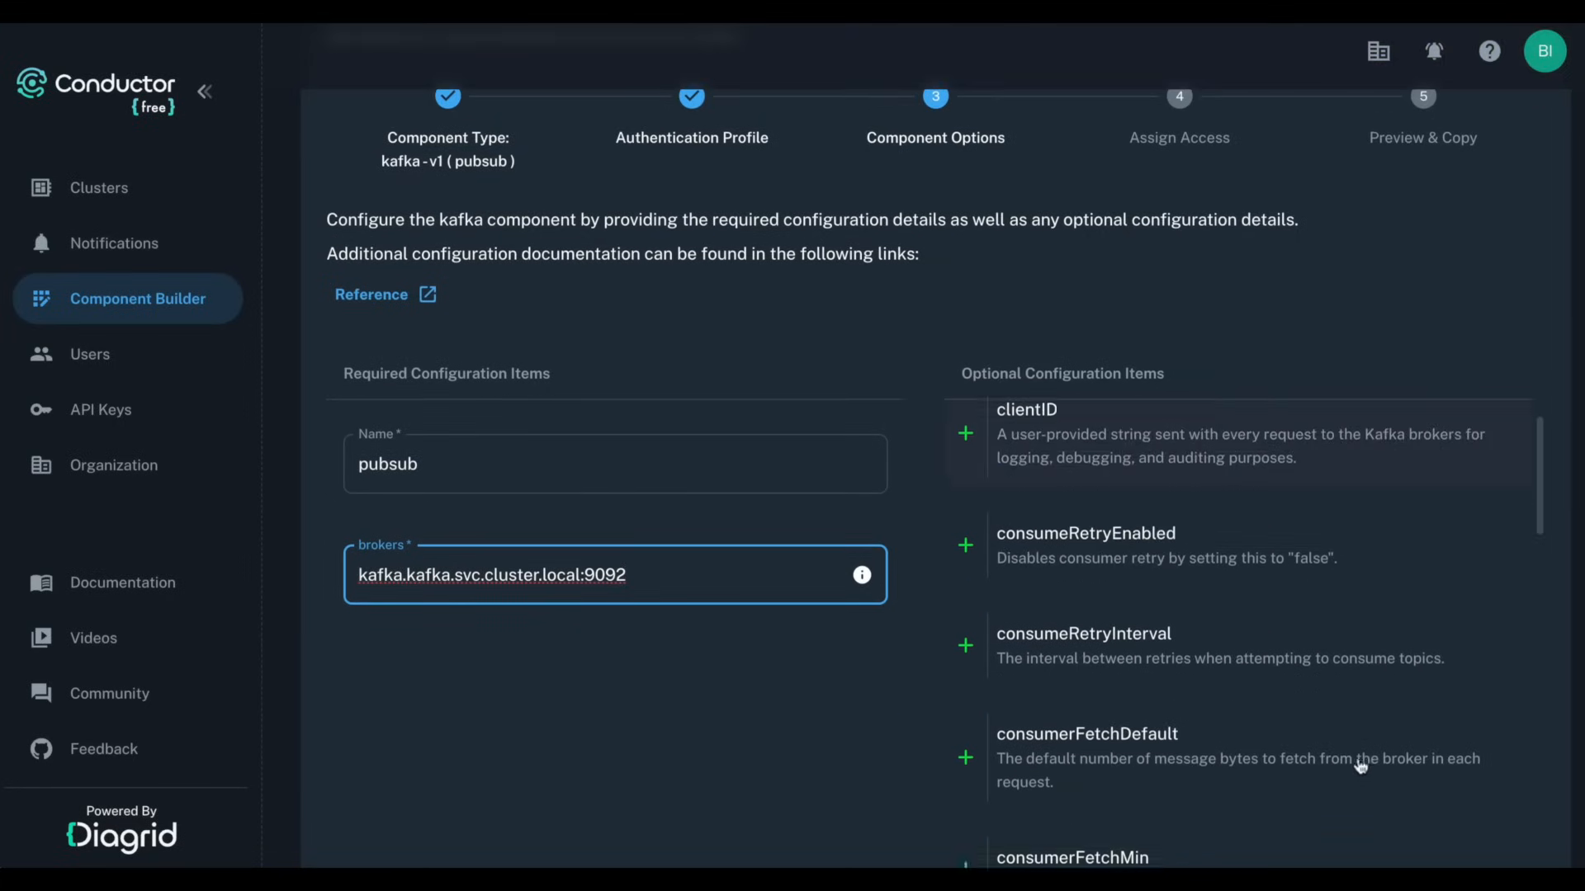
scroll(down, 3)
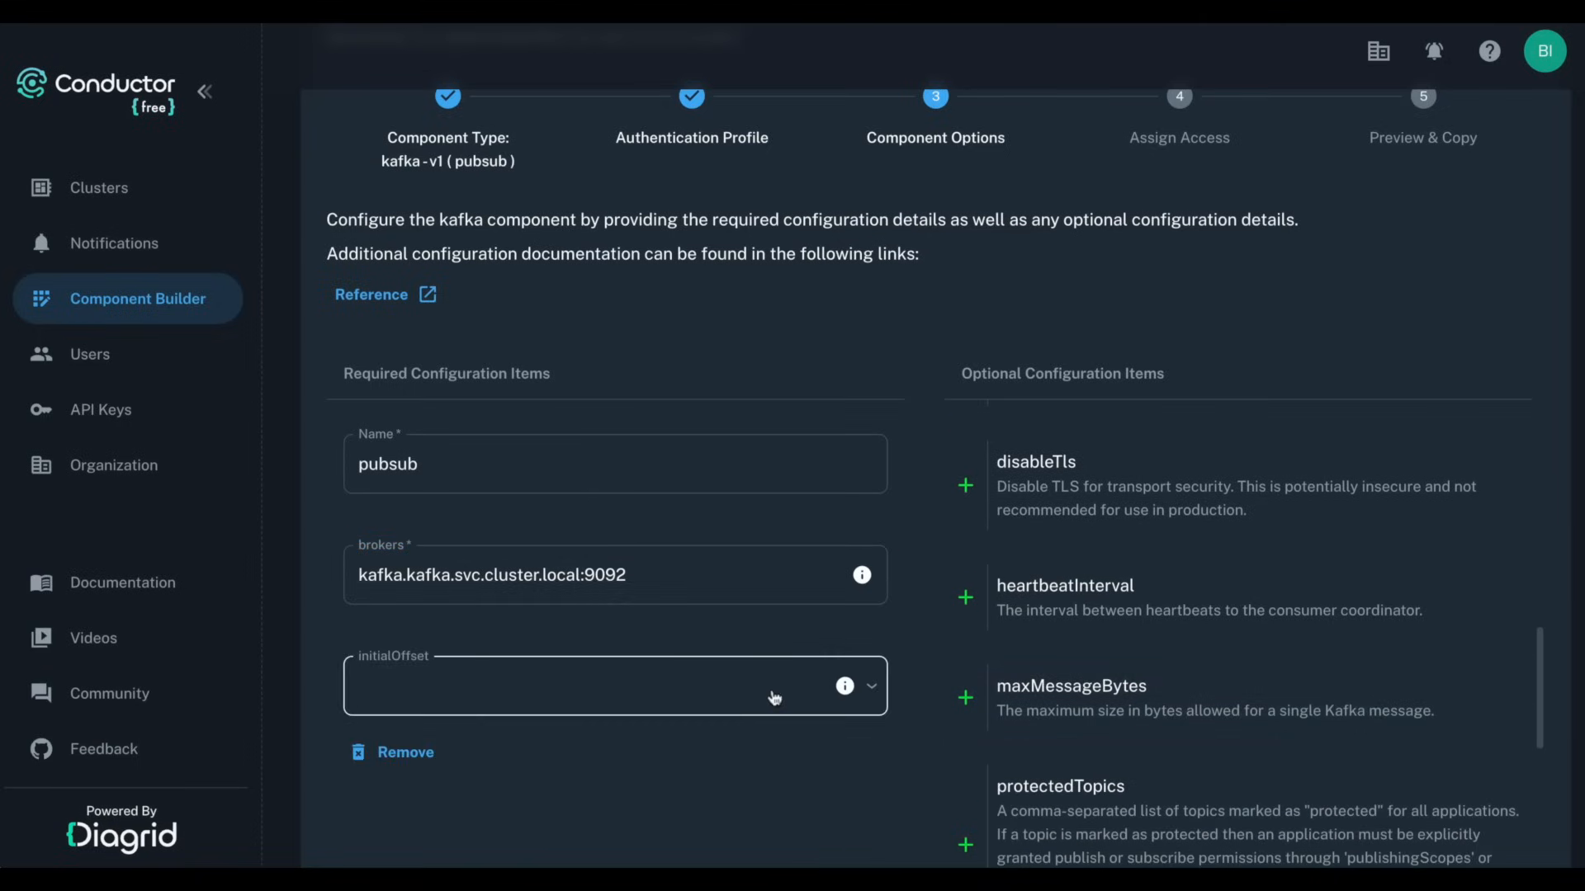
click(614, 685)
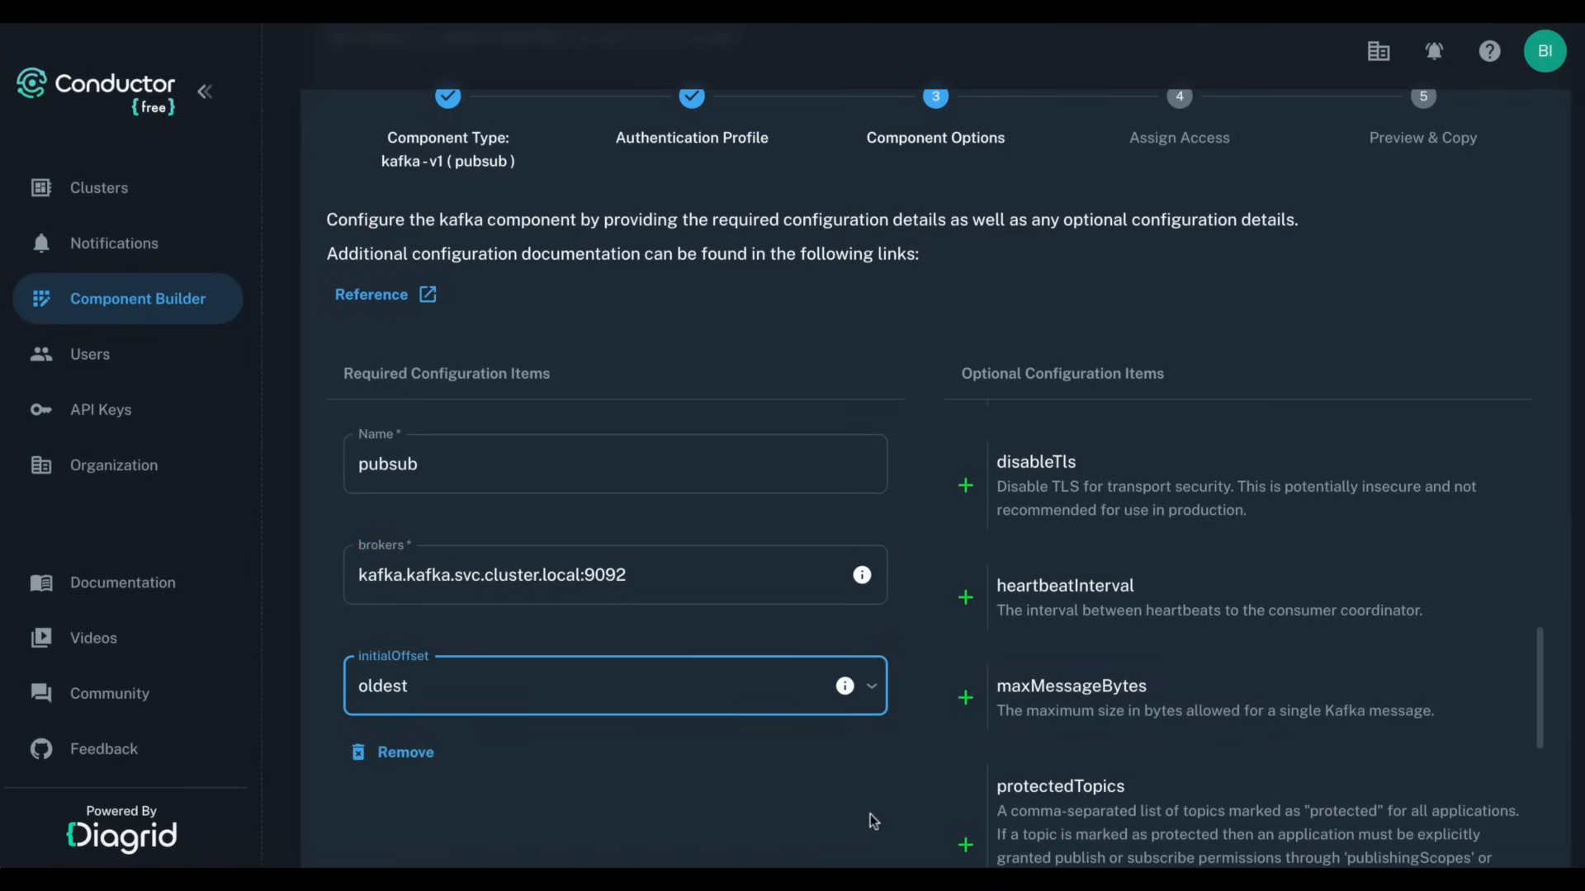
scroll(down, 3)
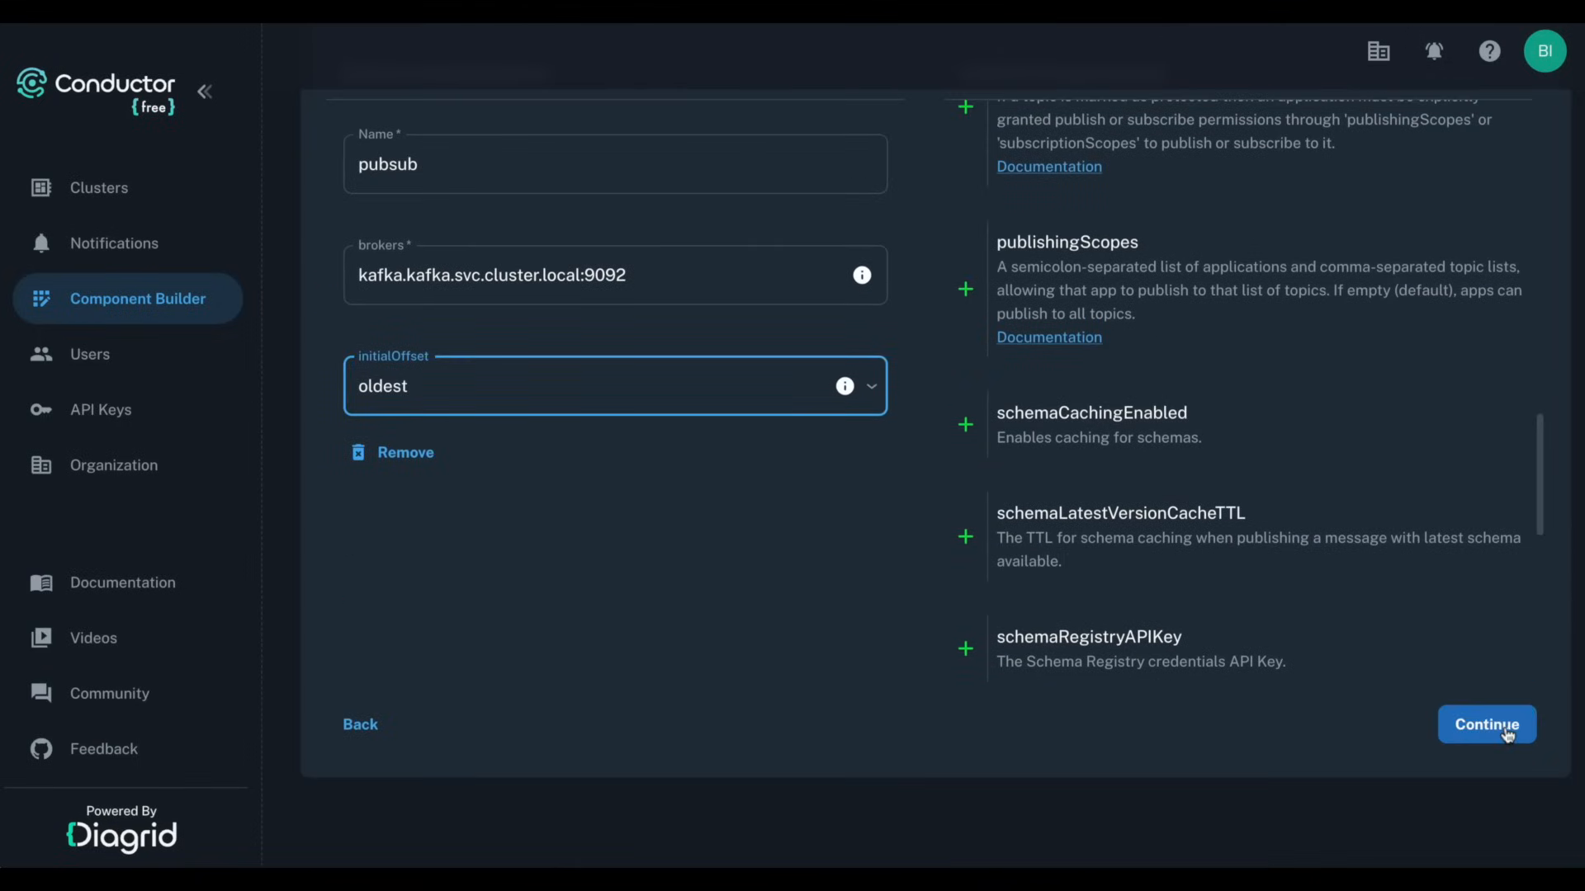
click(1486, 725)
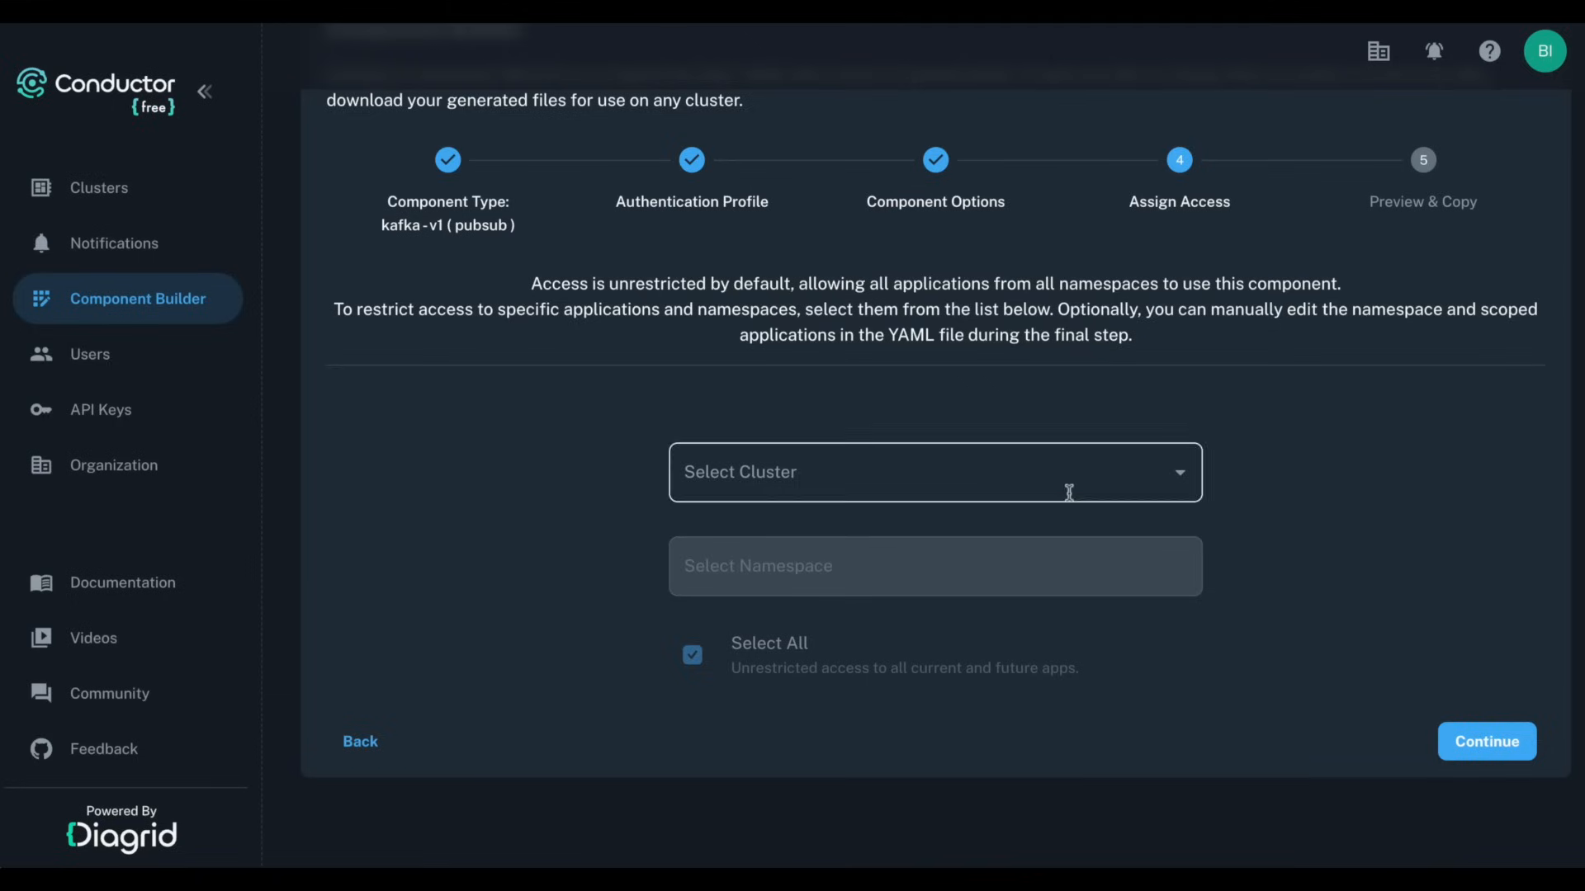
Step: Scope access to nodeapp in minikube's default namespace and continue to the YAML preview
text(minikube)
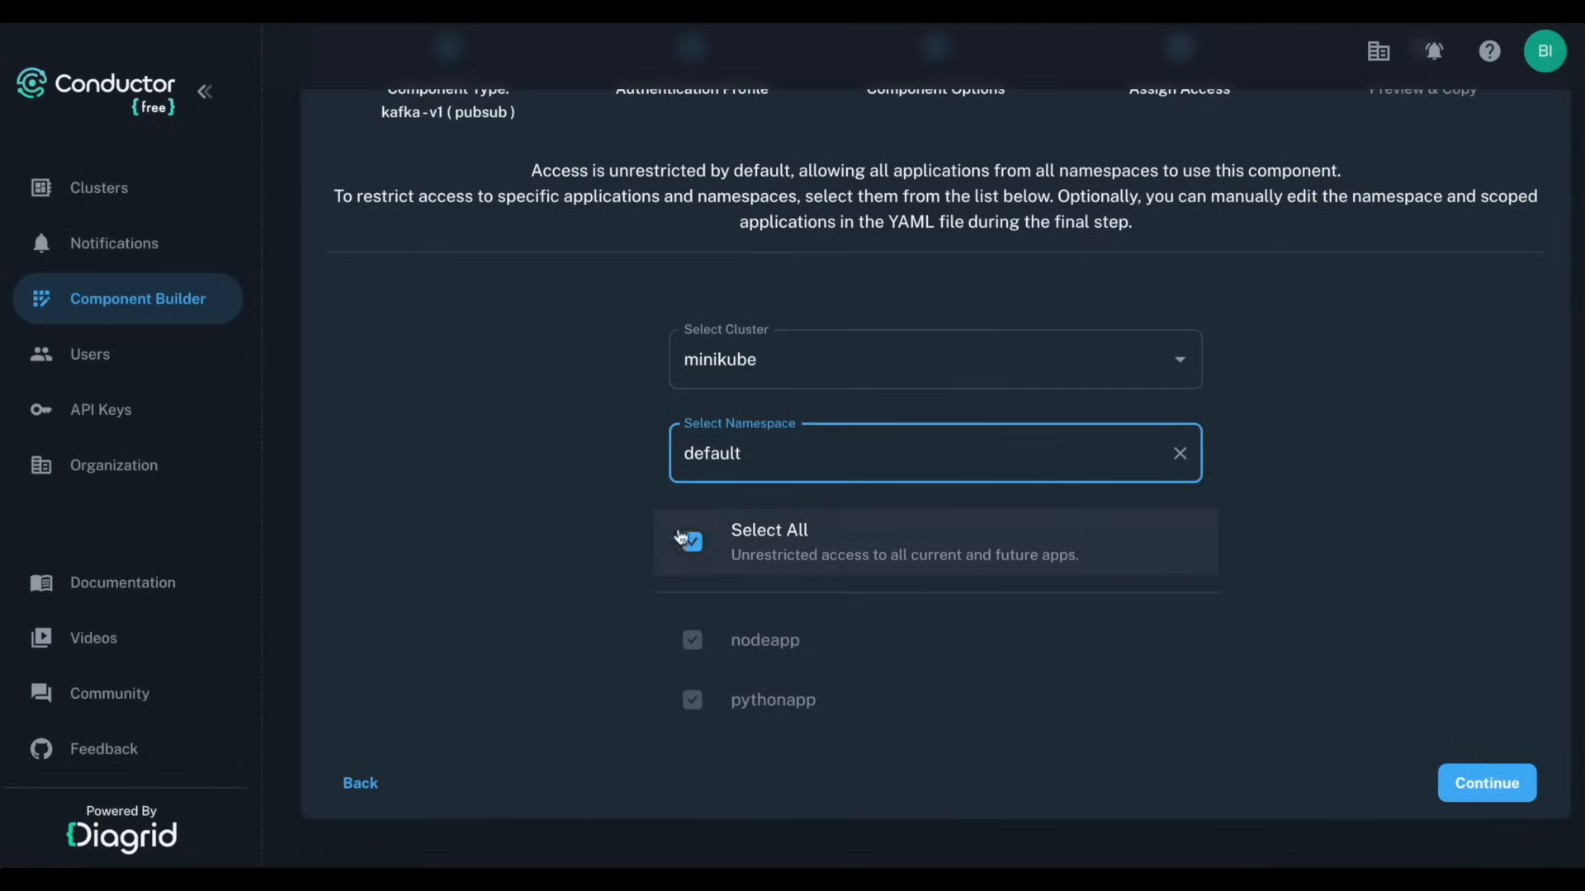
click(692, 541)
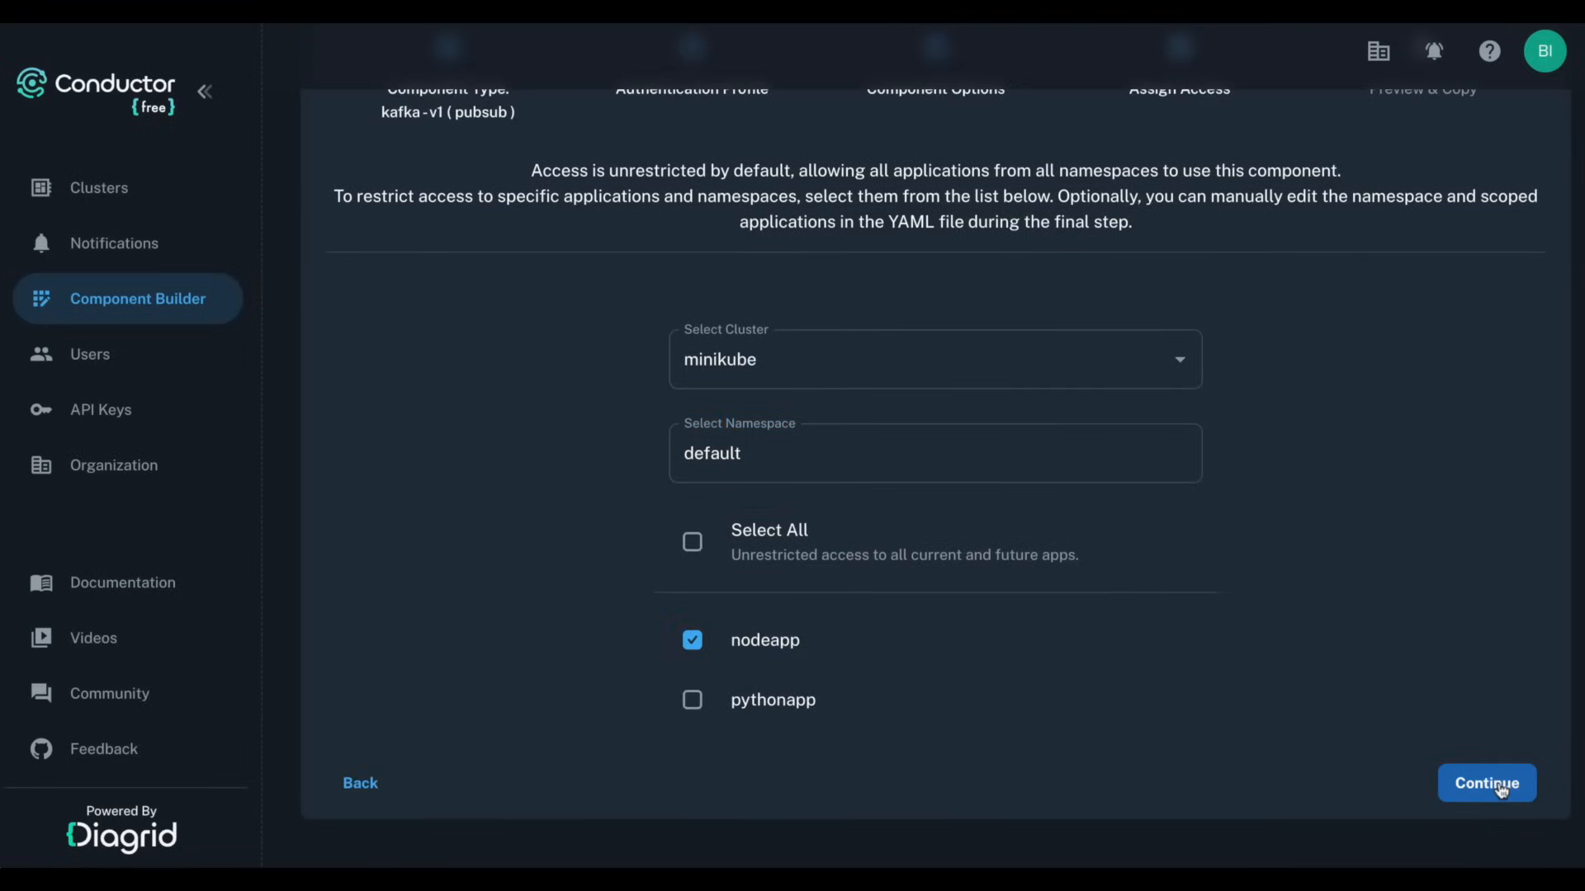
click(1488, 783)
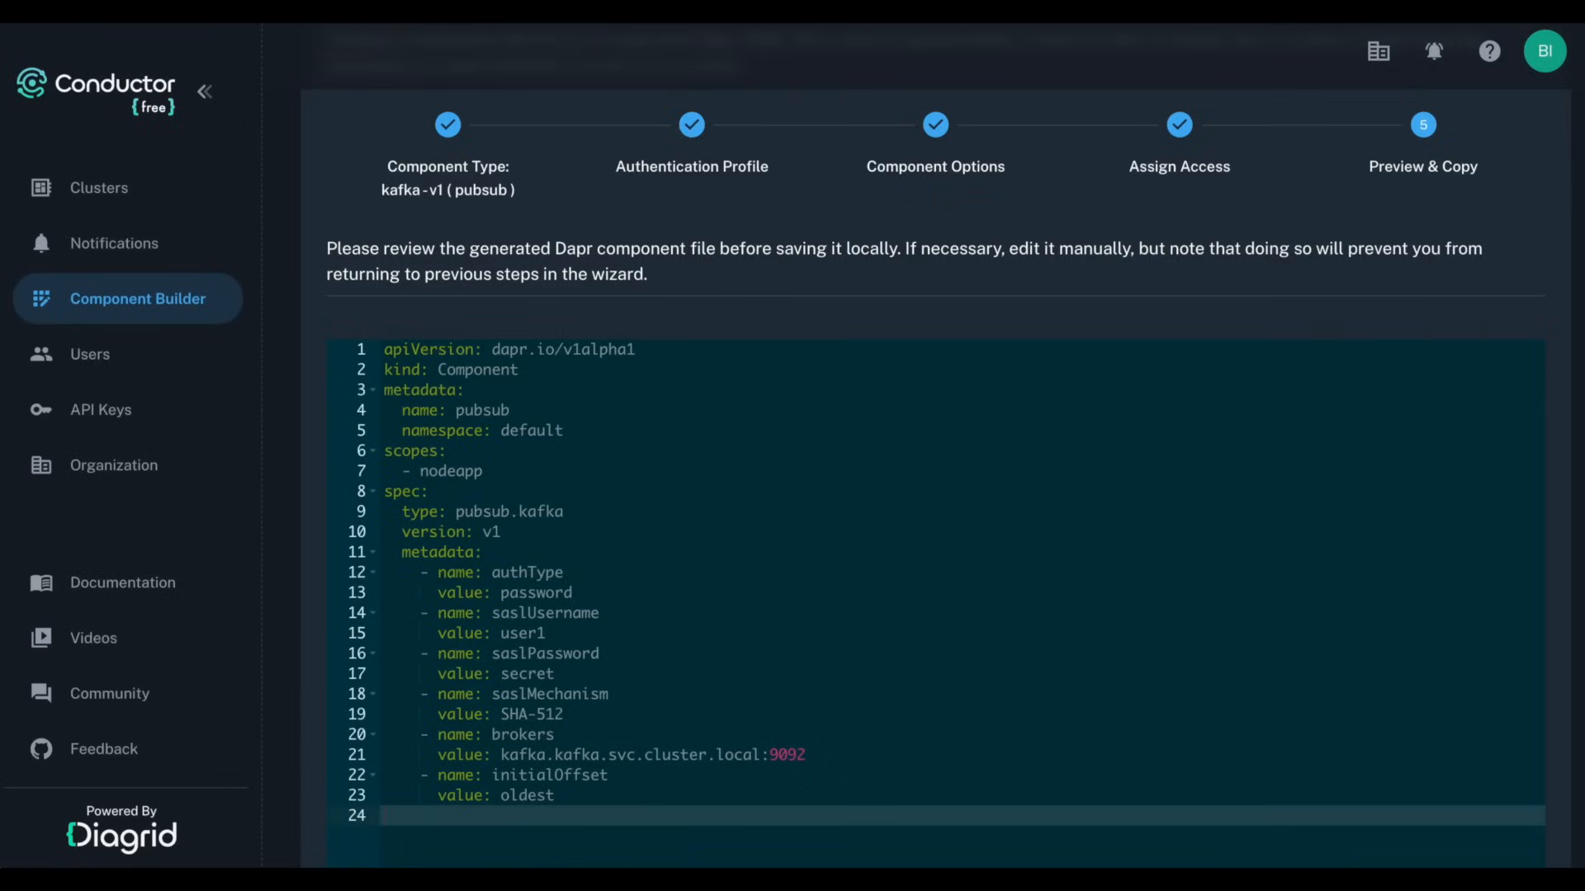
mouse_move(844, 491)
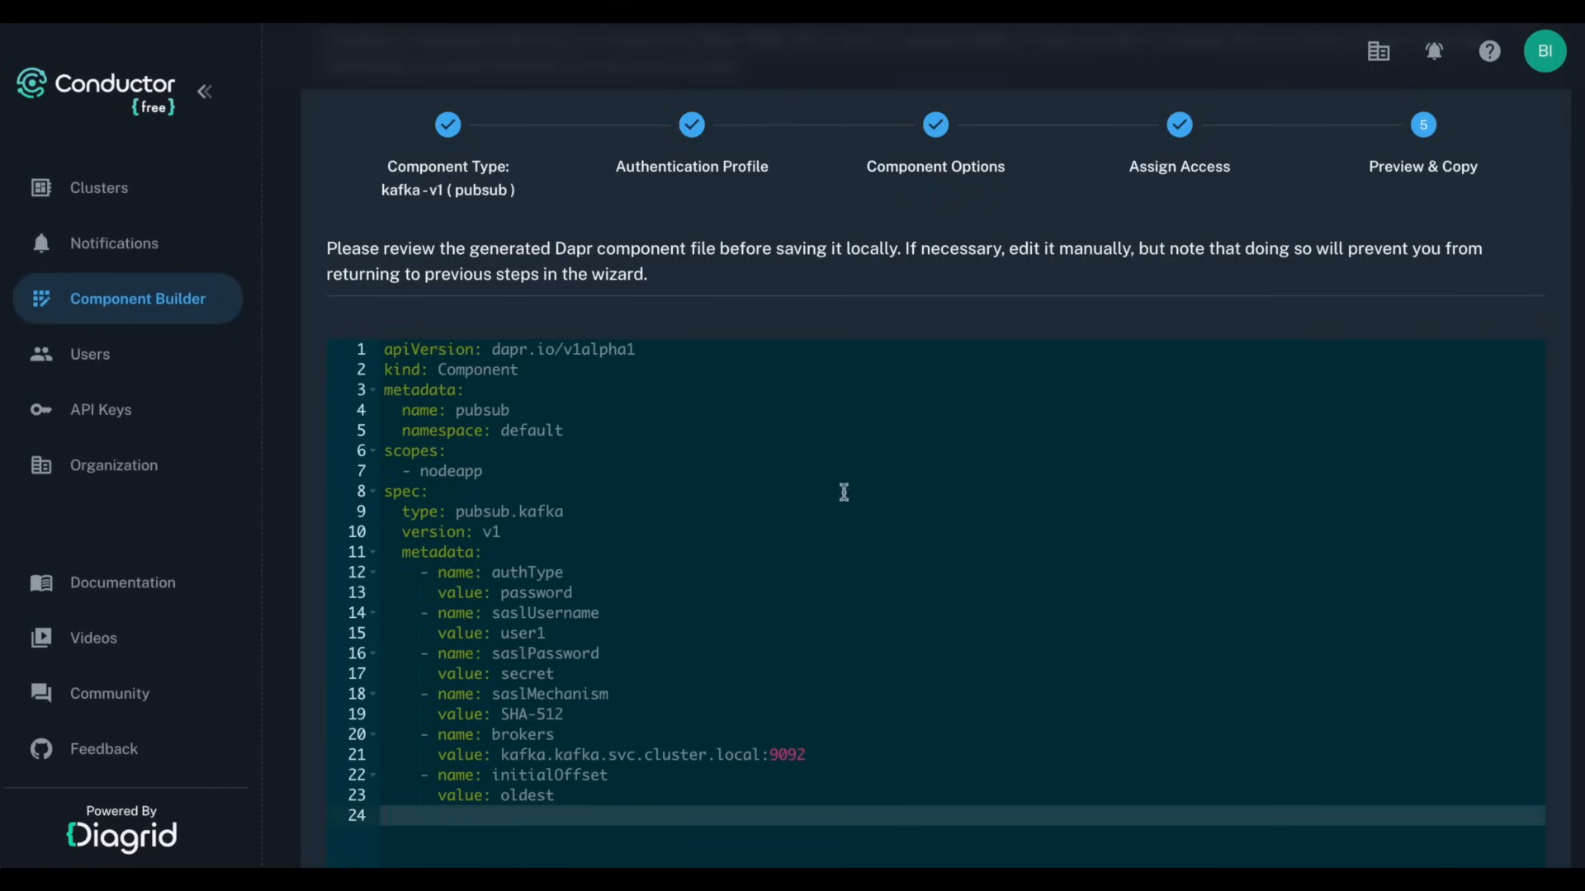
scroll(down, 3)
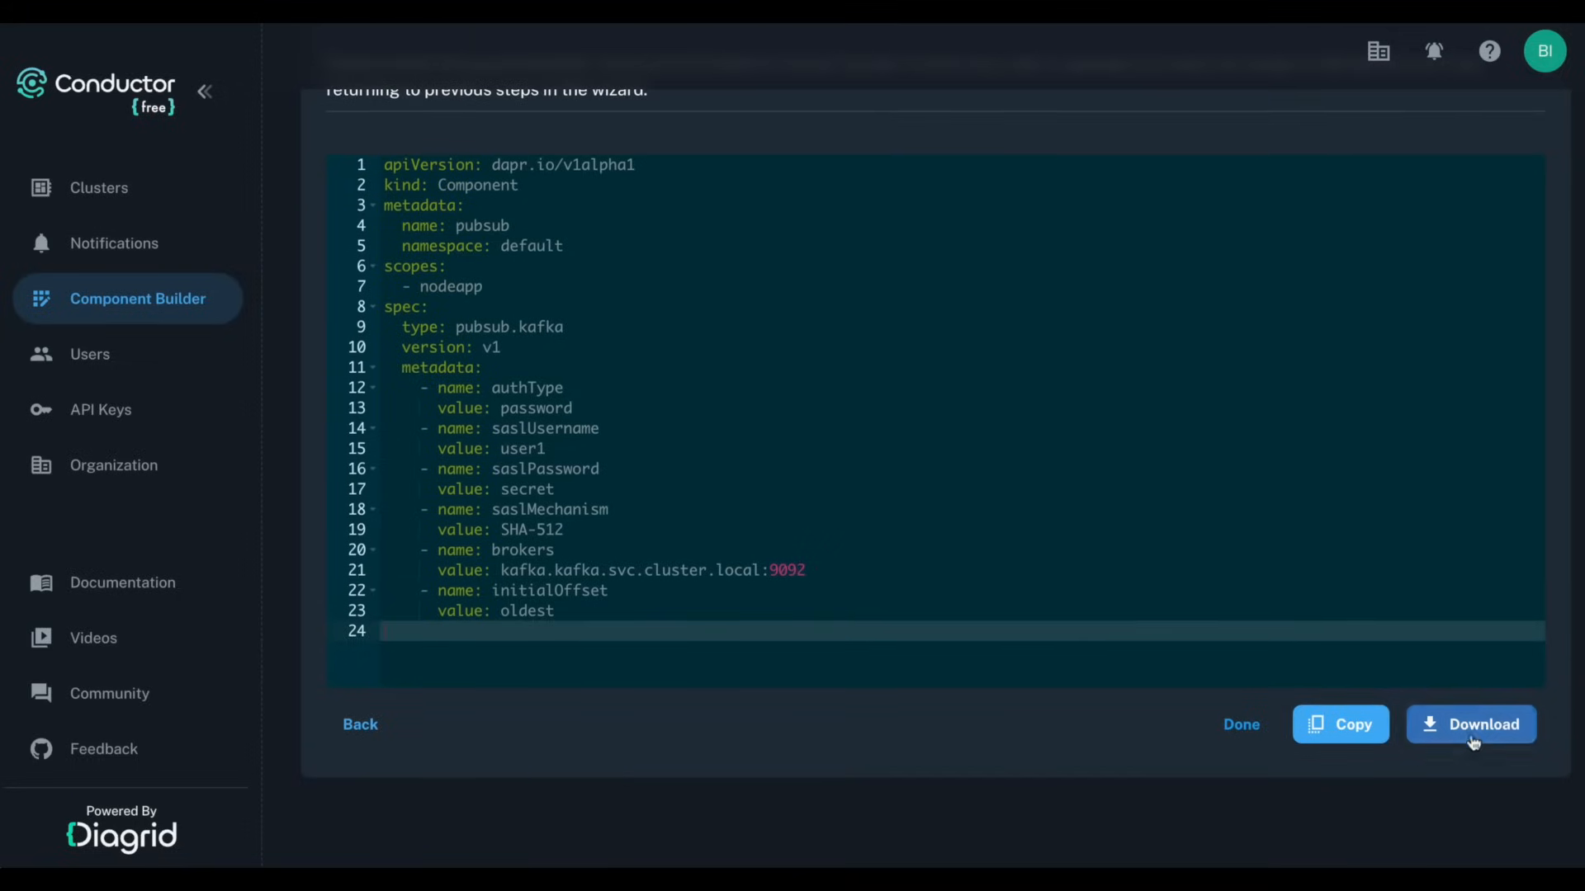